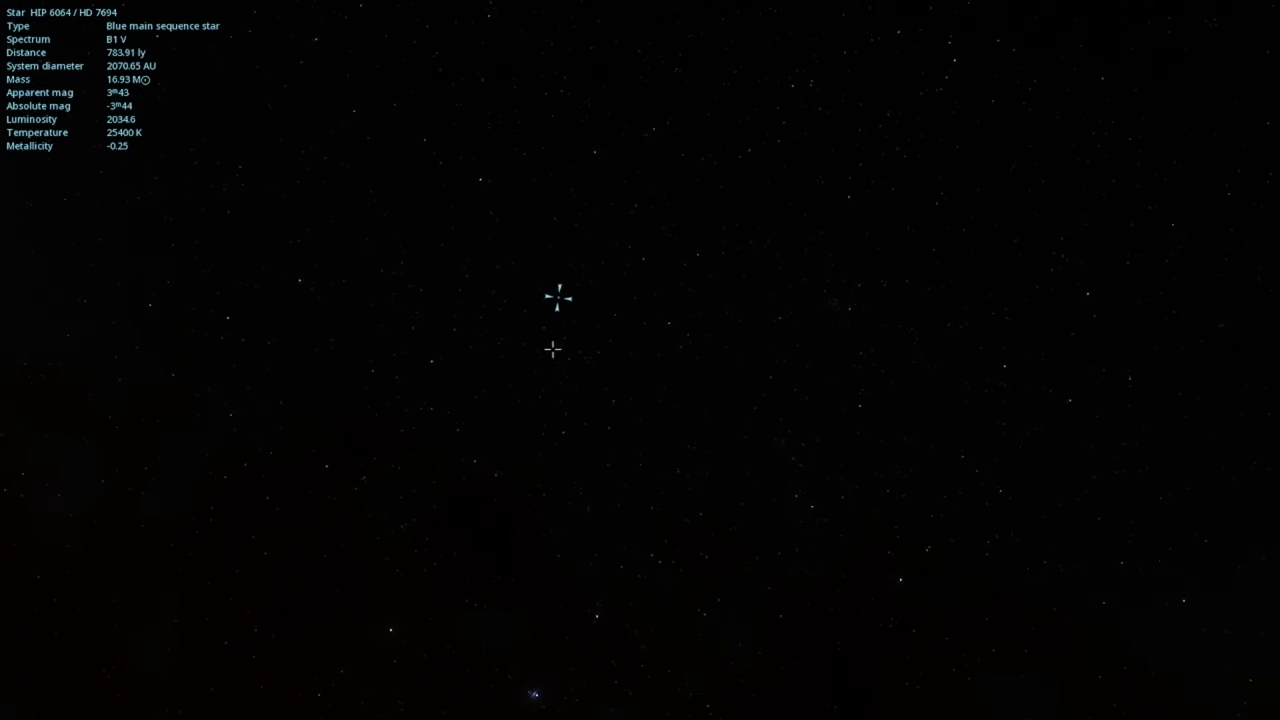
{"action": "left_click", "coordinate": [552, 336]}
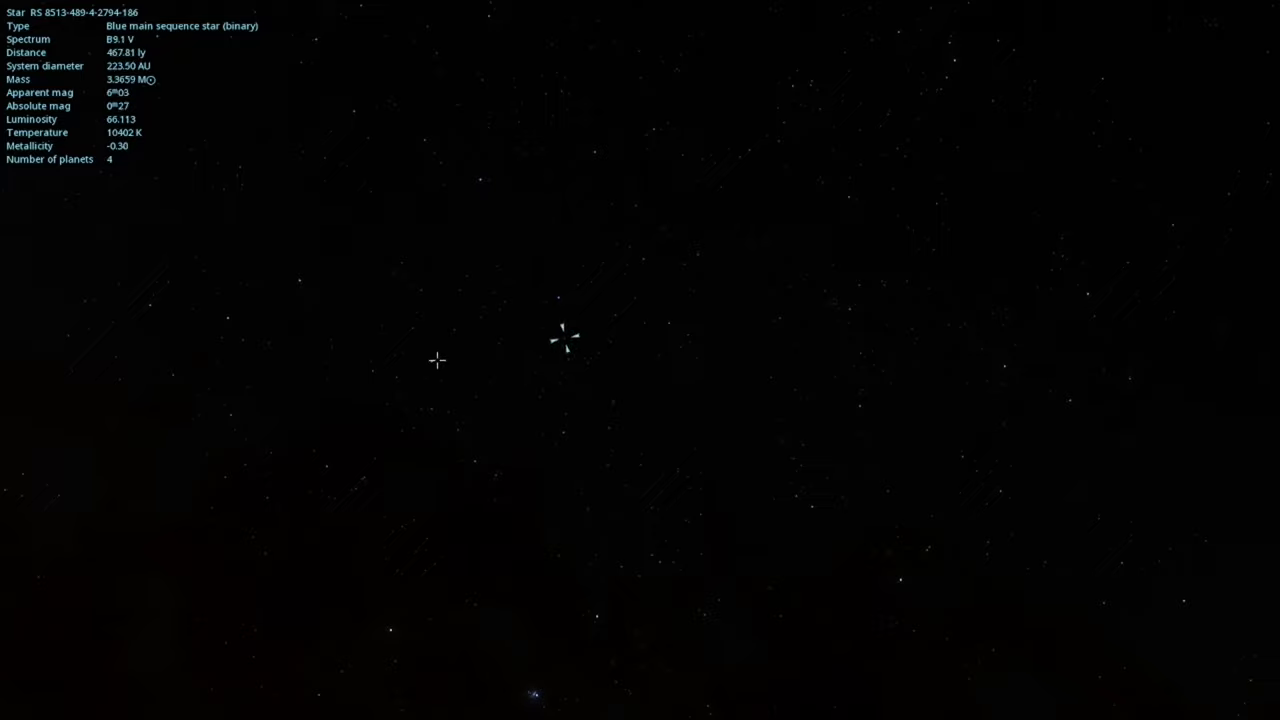
{"action": "left_click", "coordinate": [438, 362]}
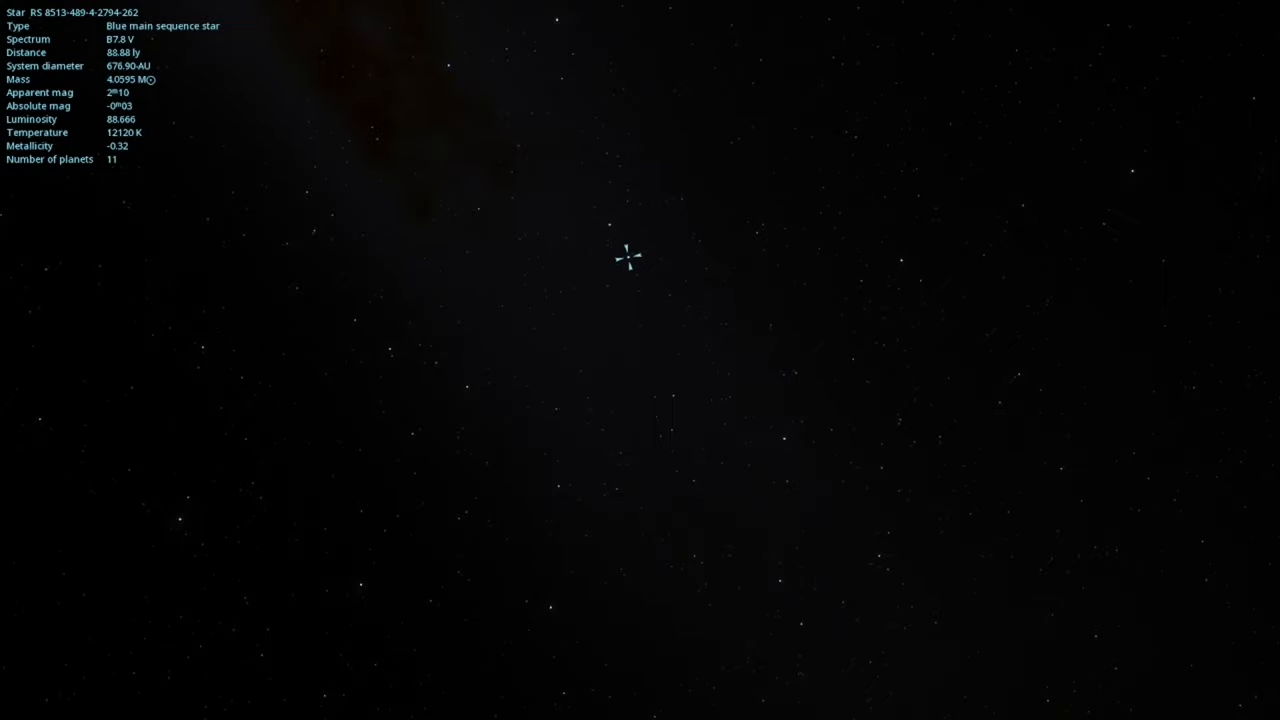
{"action": "mouse_move", "coordinate": [555, 405]}
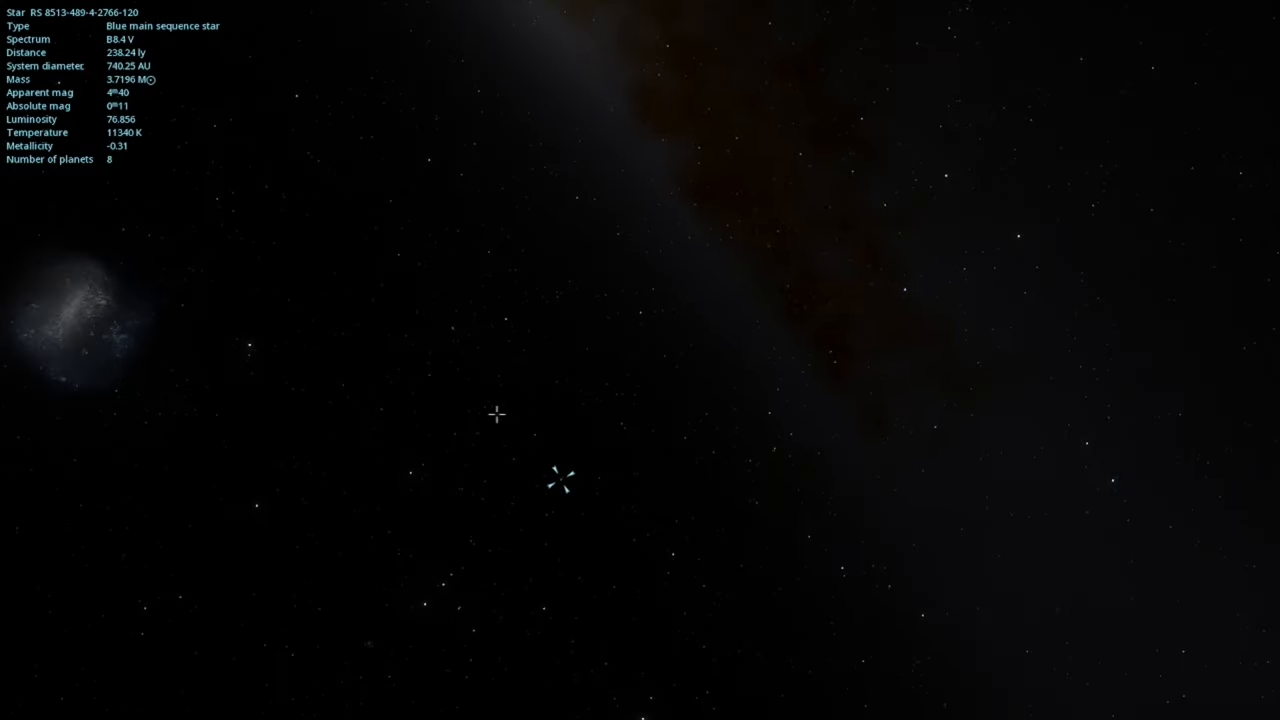
{"action": "left_click", "coordinate": [480, 318]}
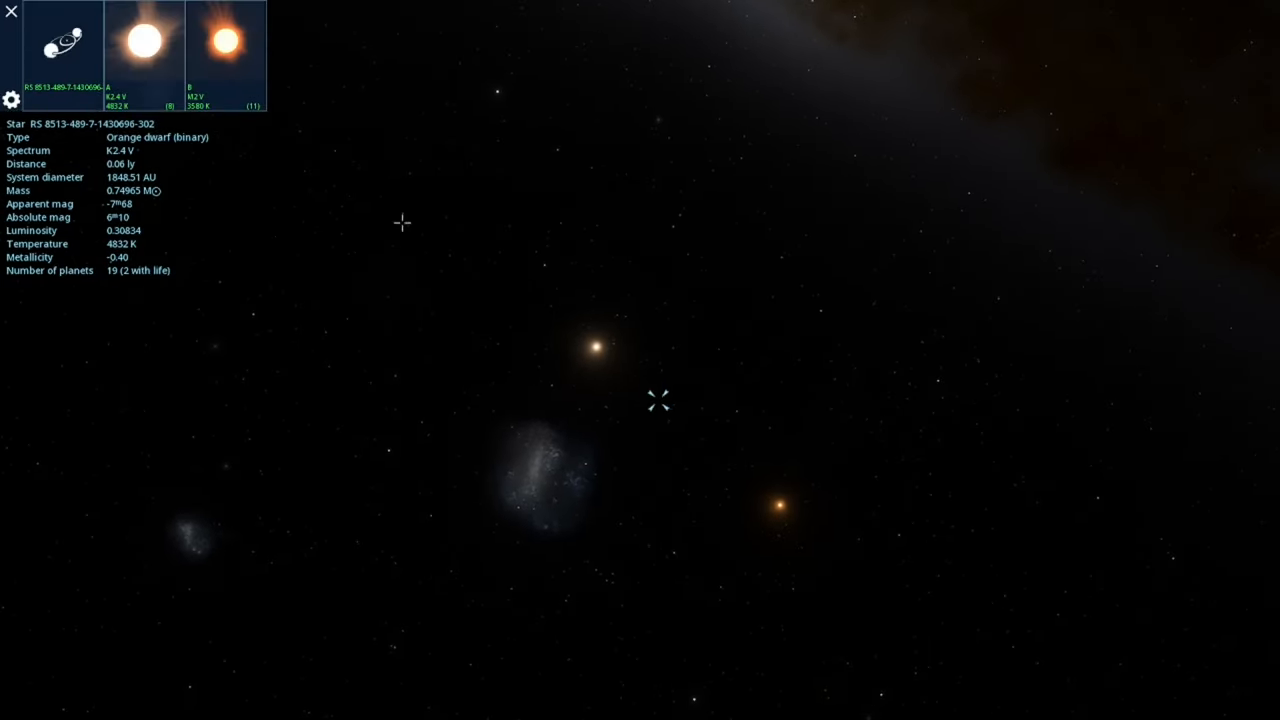
Select star A of the binary system and browse its orbiting planets and moons
{"action": "left_click", "coordinate": [142, 48]}
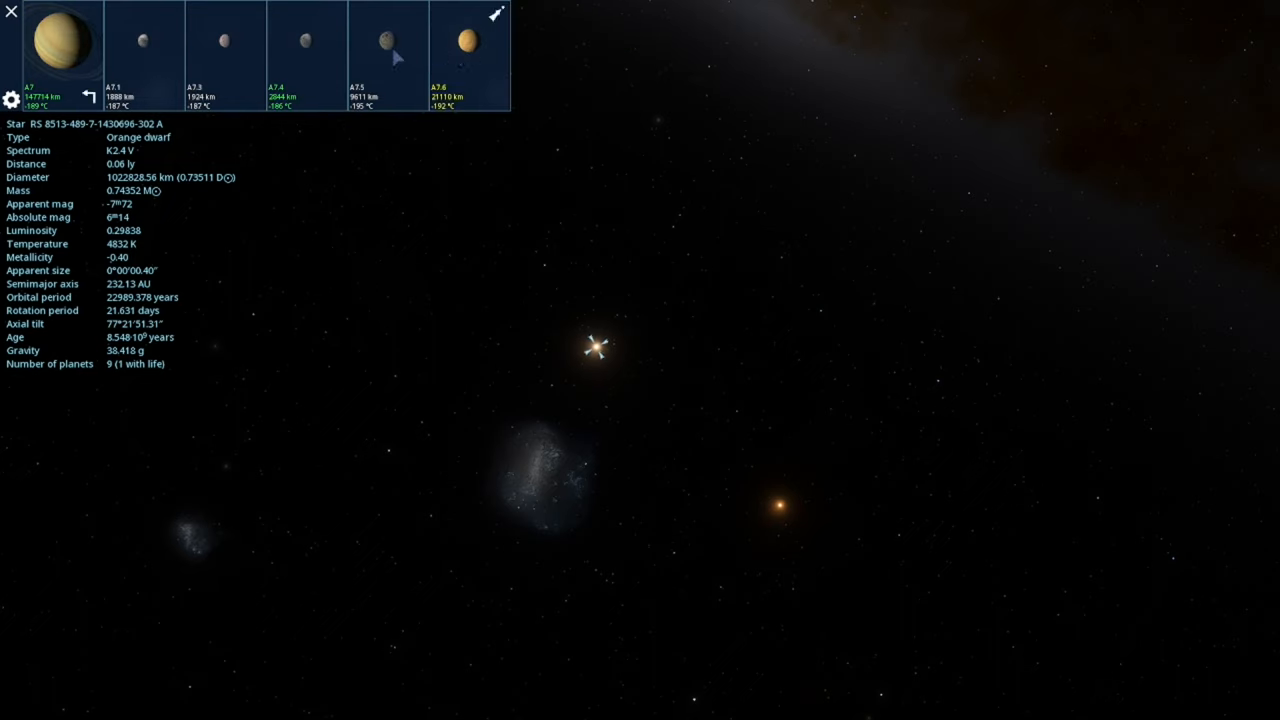
{"action": "left_click", "coordinate": [305, 45]}
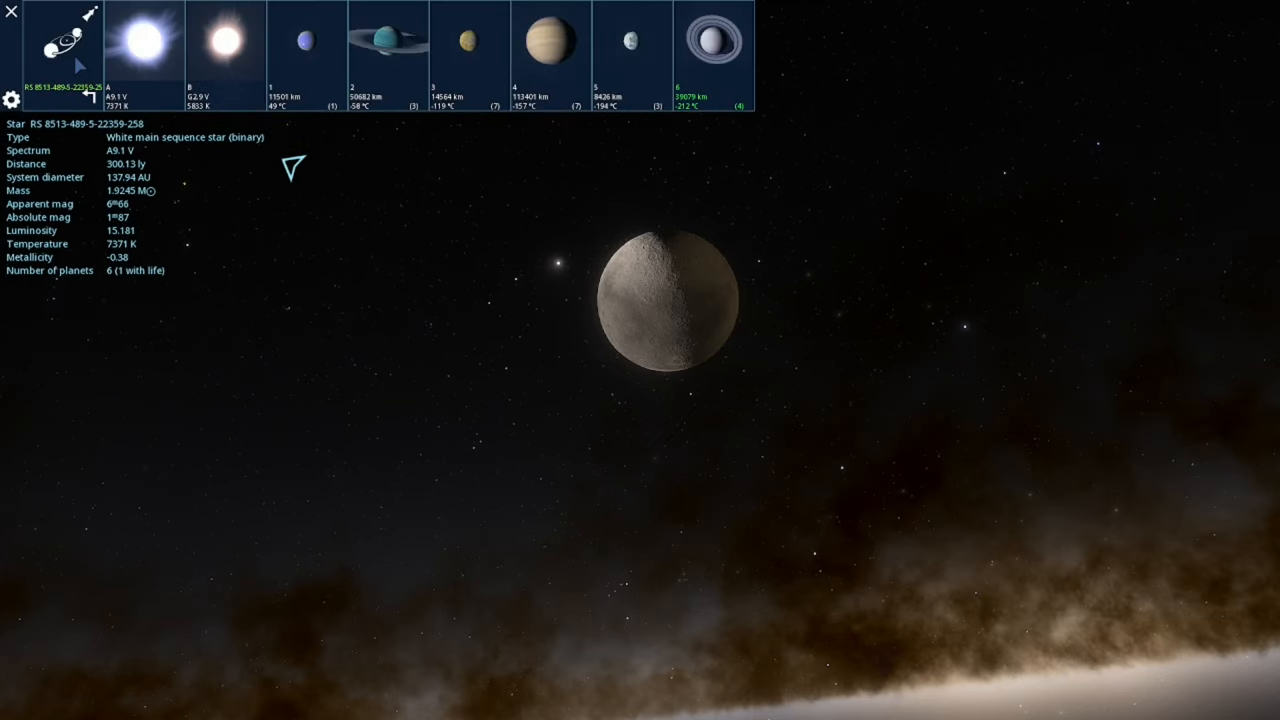
Select both binary stars, fly to the ringed sixth planet, then pick a nearby star
{"action": "left_click", "coordinate": [143, 45]}
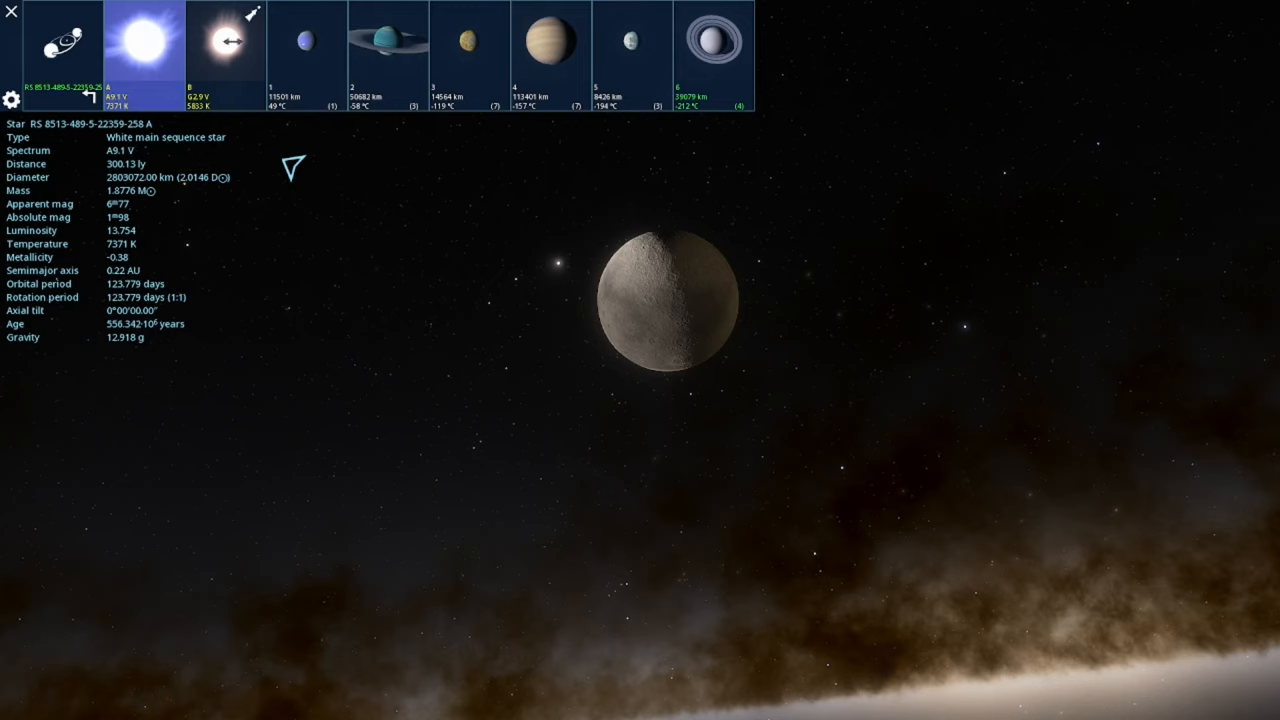
{"action": "left_click", "coordinate": [224, 45]}
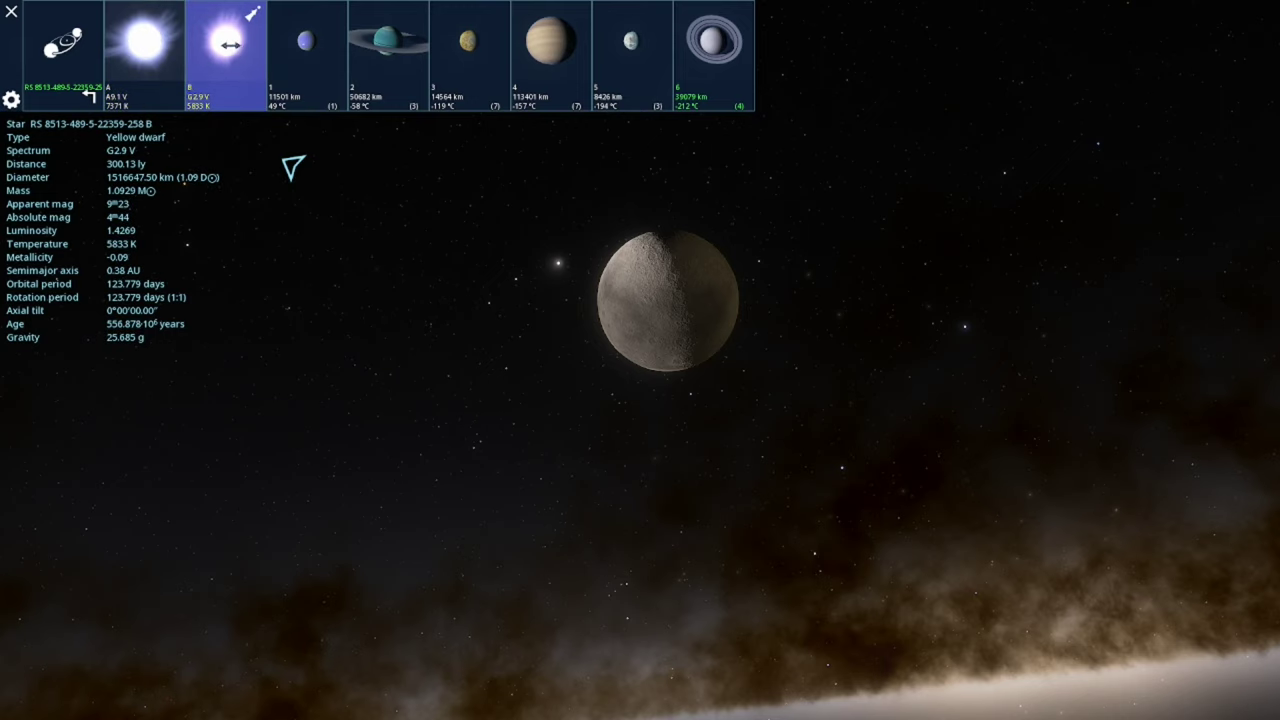
{"action": "mouse_move", "coordinate": [228, 48]}
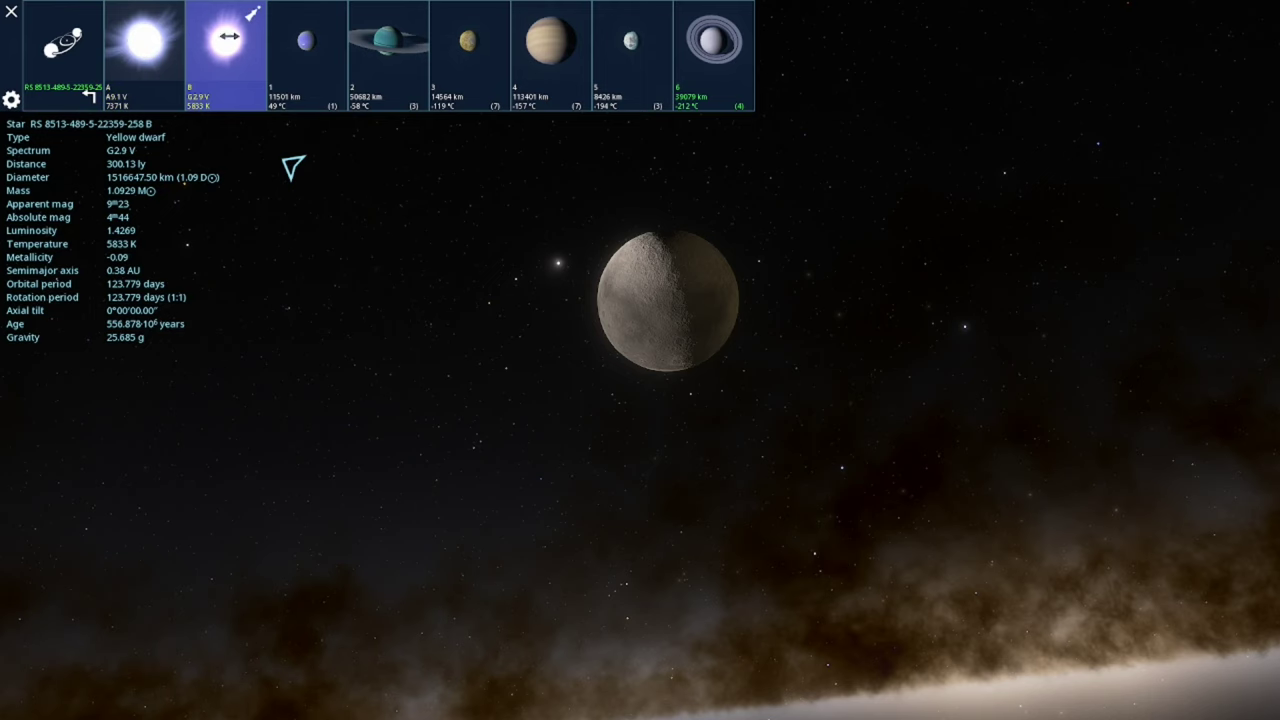
{"action": "left_click", "coordinate": [706, 40]}
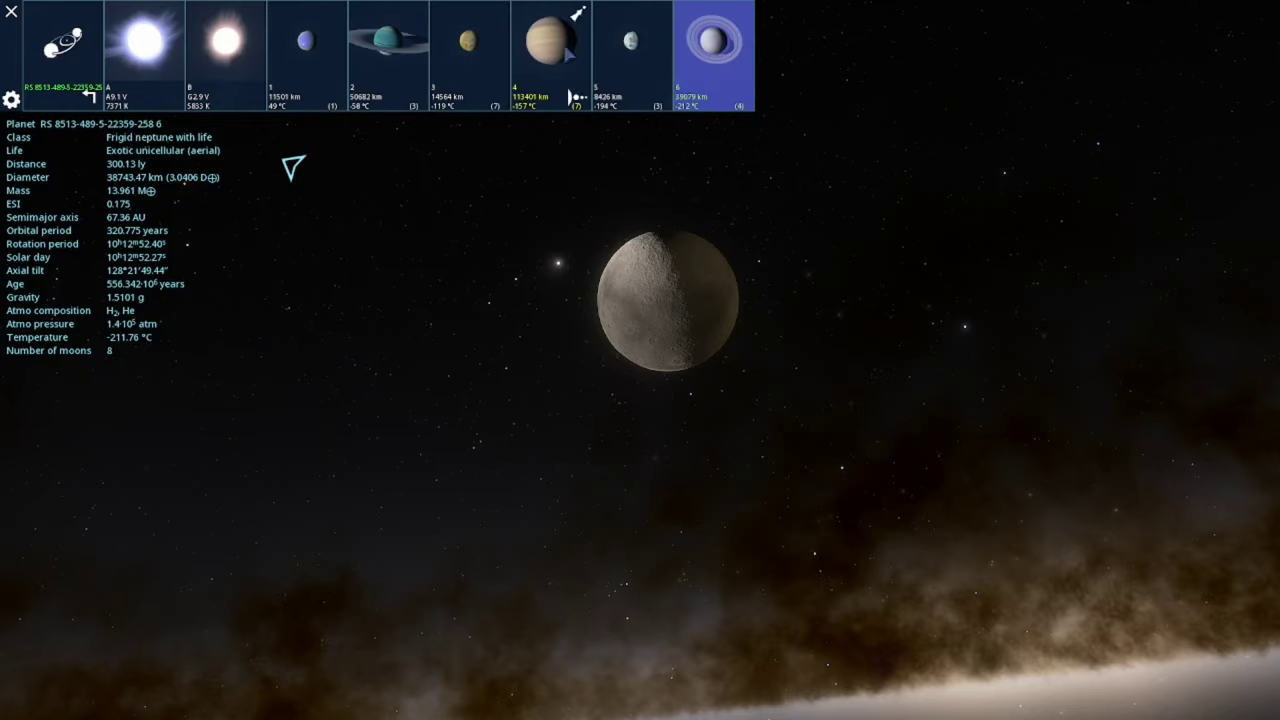
{"action": "left_click", "coordinate": [712, 45]}
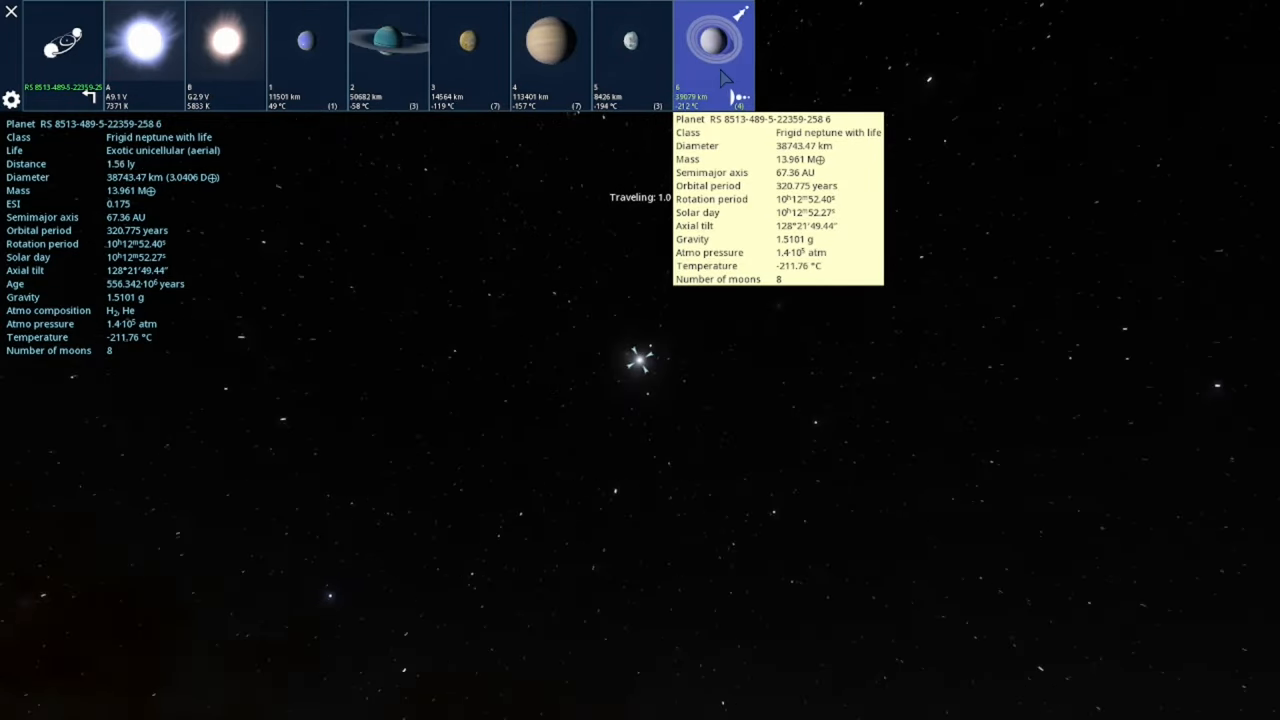
{"action": "left_click", "coordinate": [706, 40]}
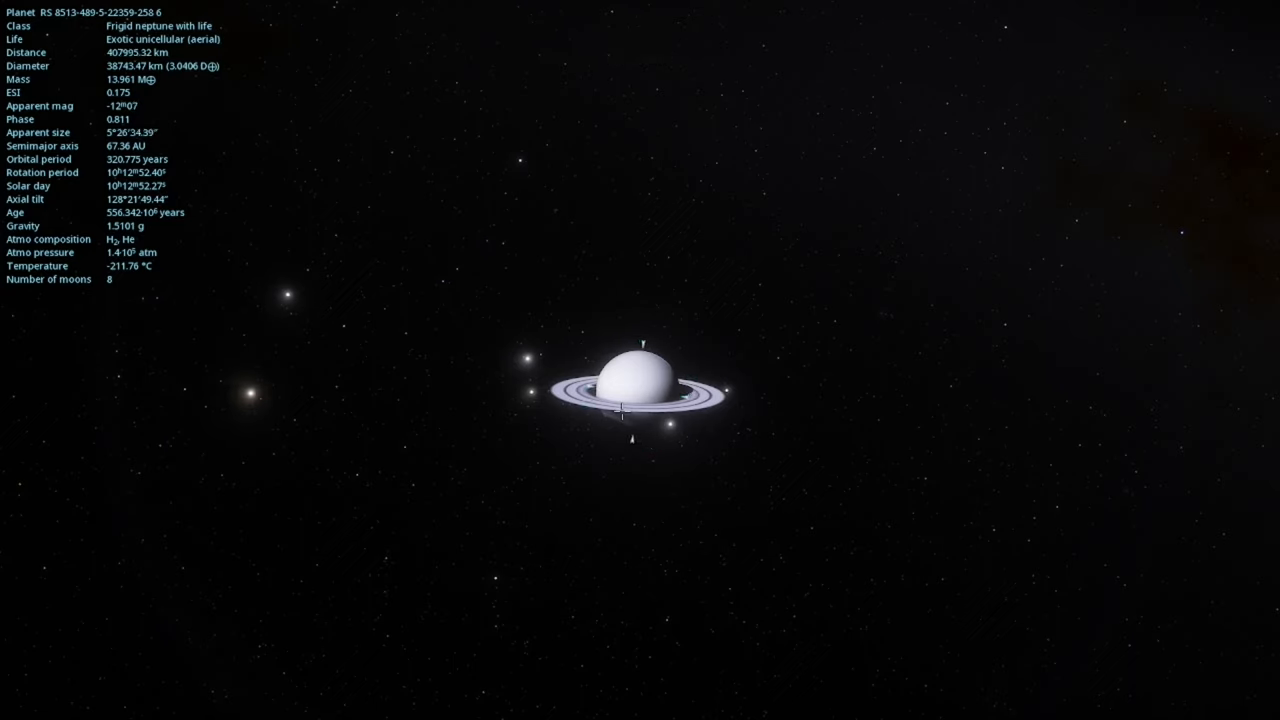
{"action": "left_click", "coordinate": [623, 414]}
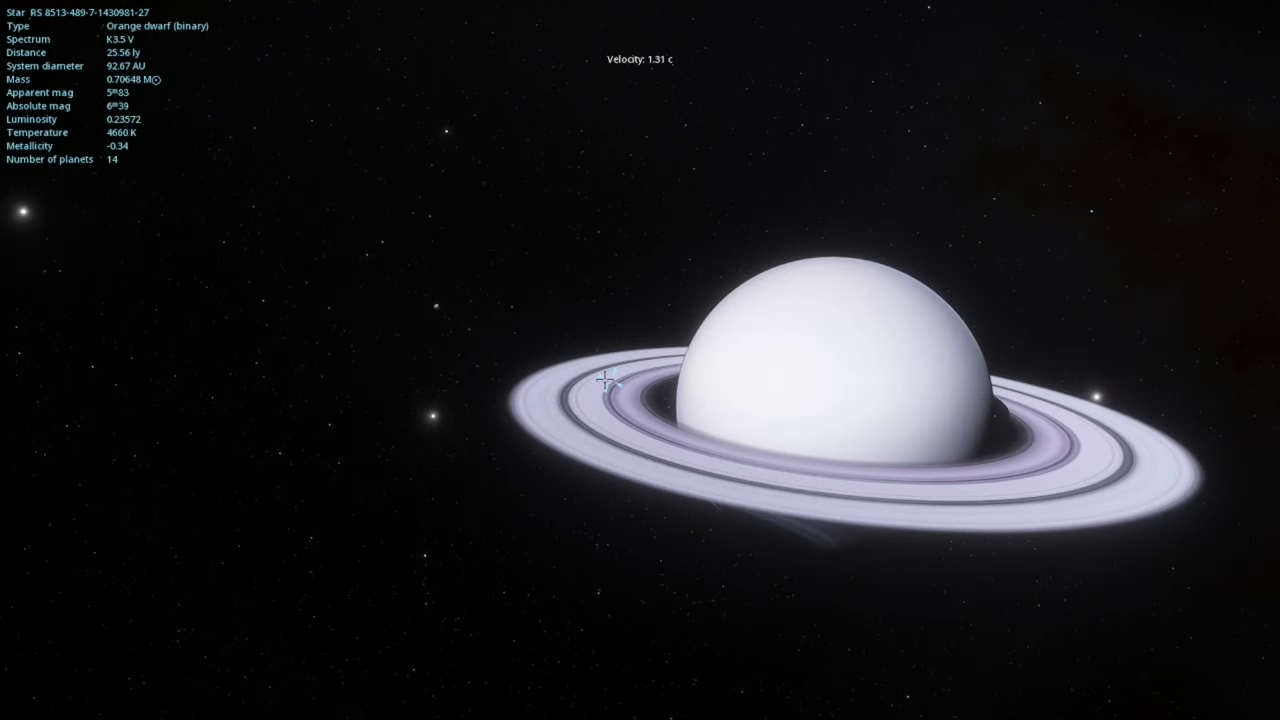
{"action": "left_click", "coordinate": [760, 371]}
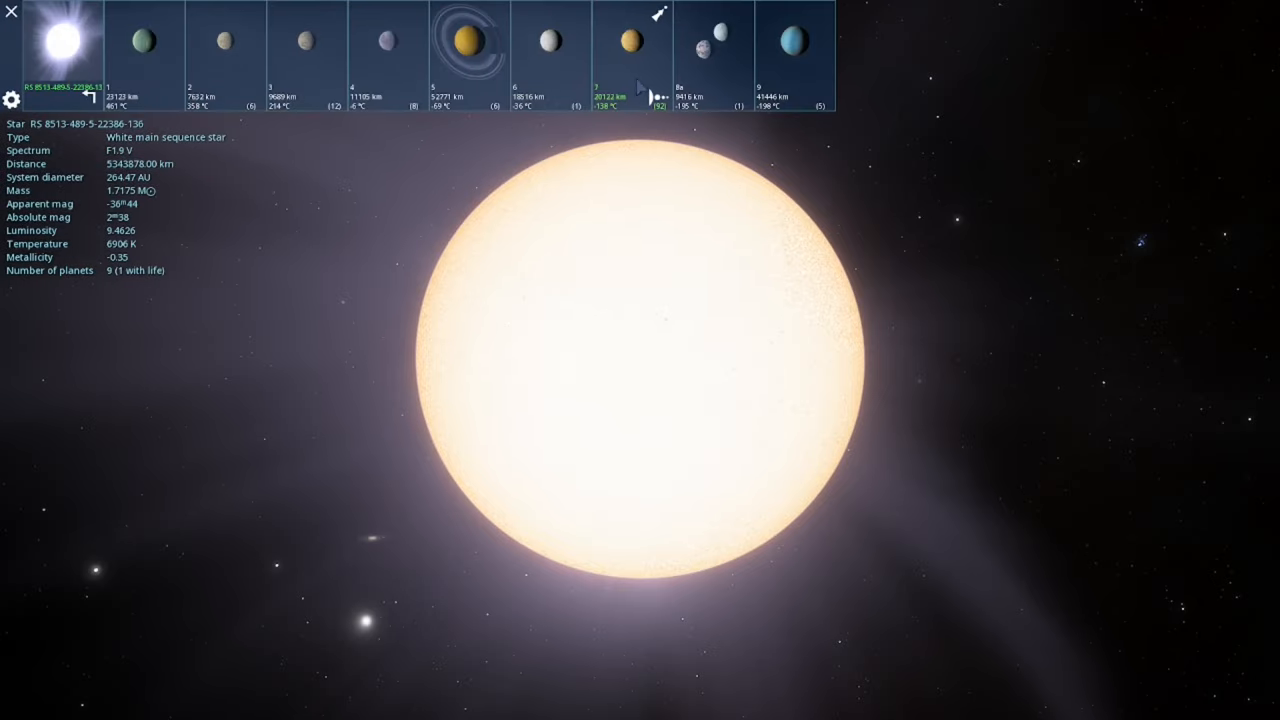
{"action": "left_click", "coordinate": [620, 50]}
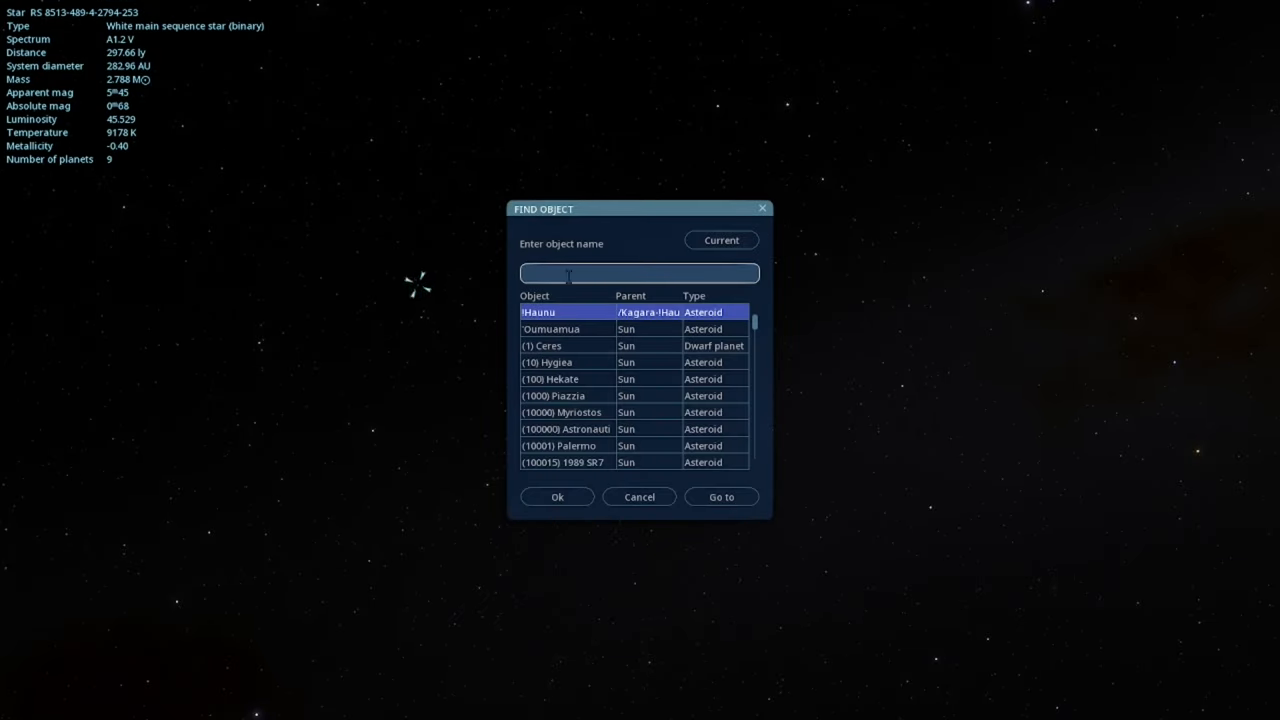
Search for 'cyg' after trying 'bla' and 'xyg', and select Cygnus X-1
{"action": "type", "text": "bla"}
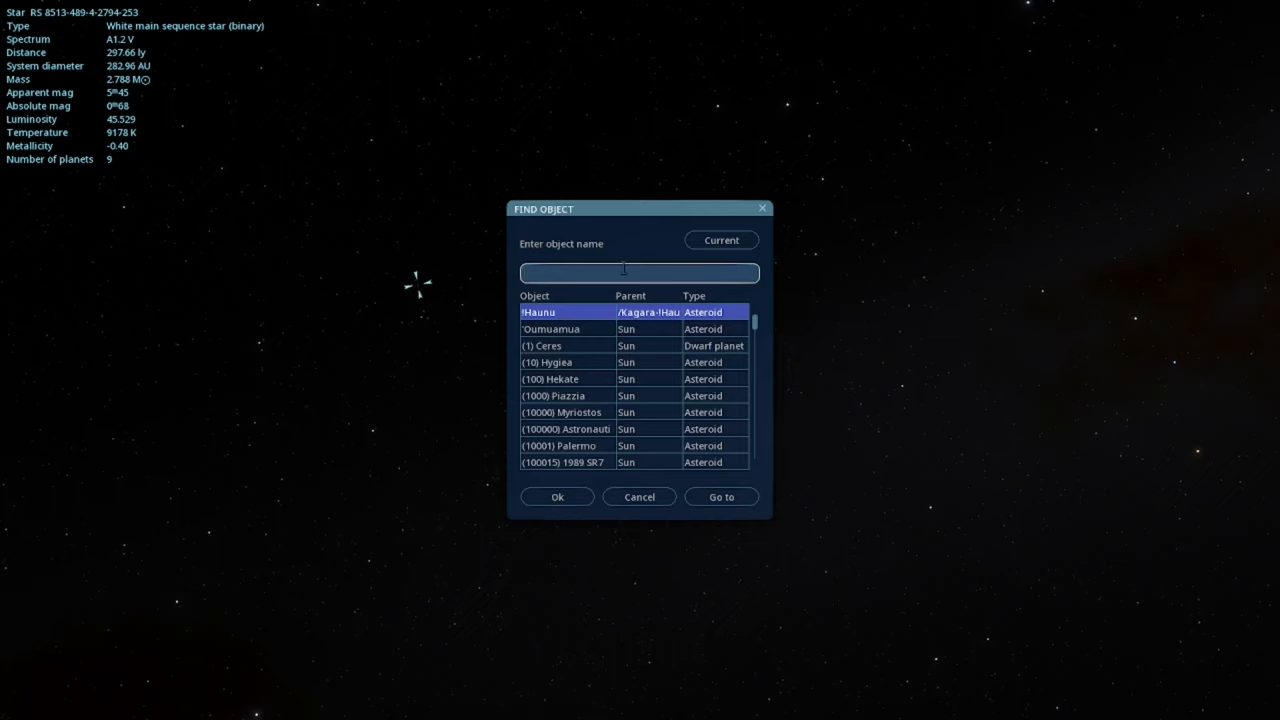
{"action": "type", "text": "xyg"}
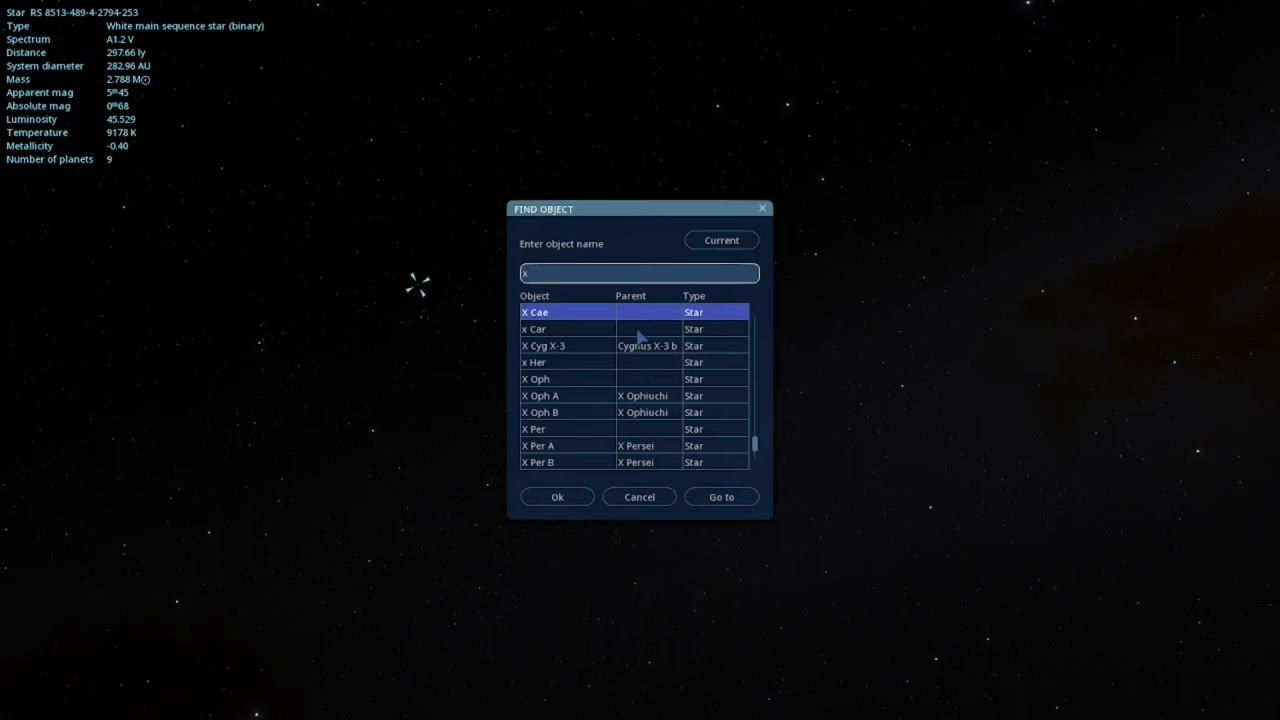
{"action": "type", "text": "cyg"}
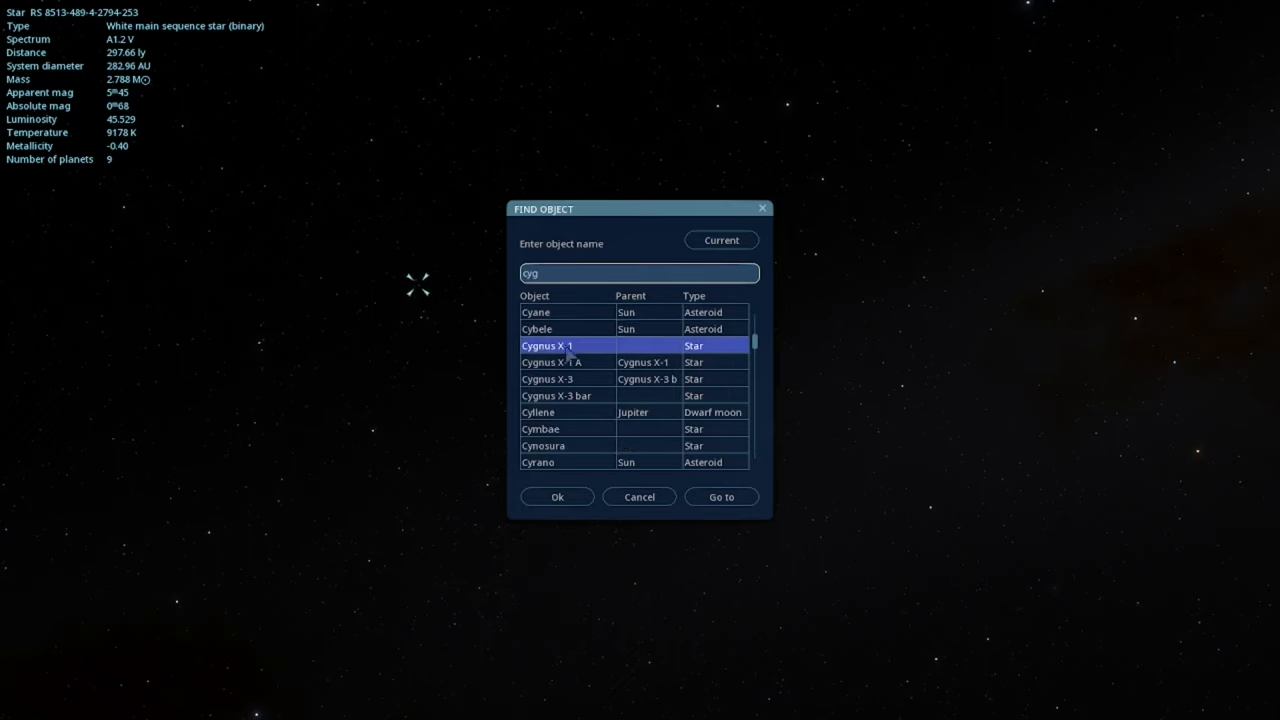
{"action": "left_click", "coordinate": [547, 345]}
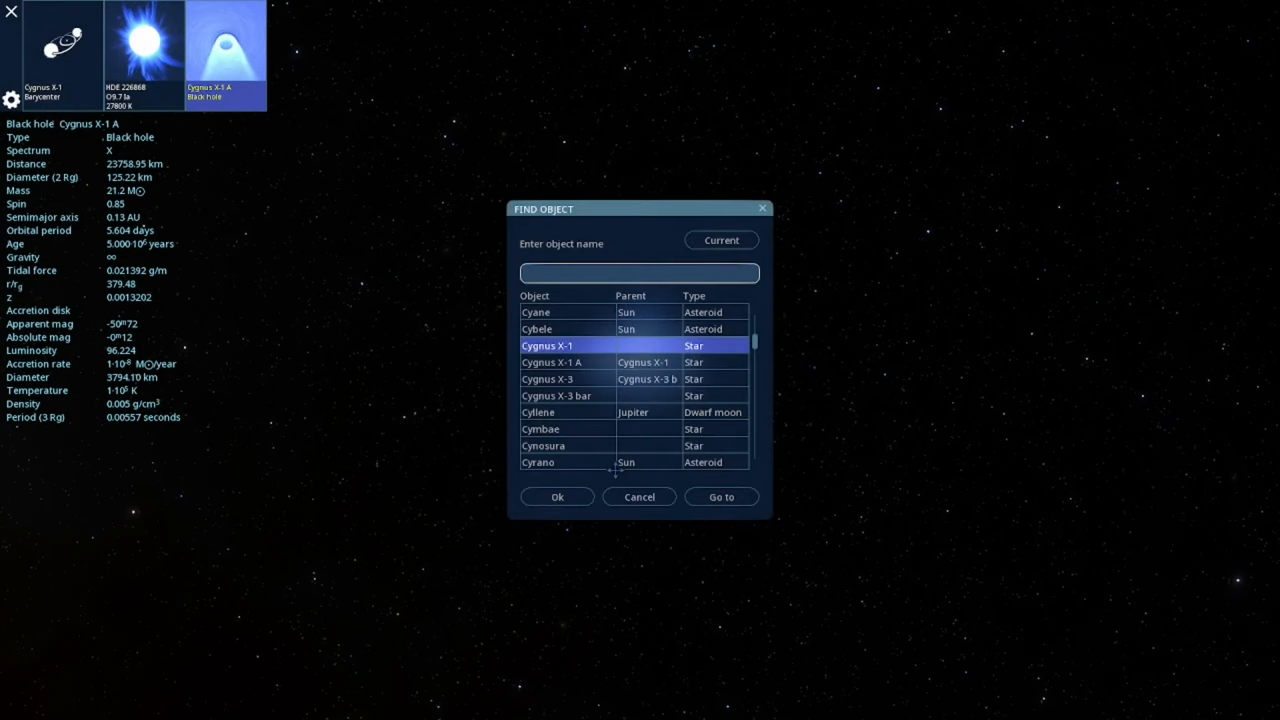
Search for 'sa' in Find Object and pick Sagittarius A* from the results
{"action": "type", "text": "sag"}
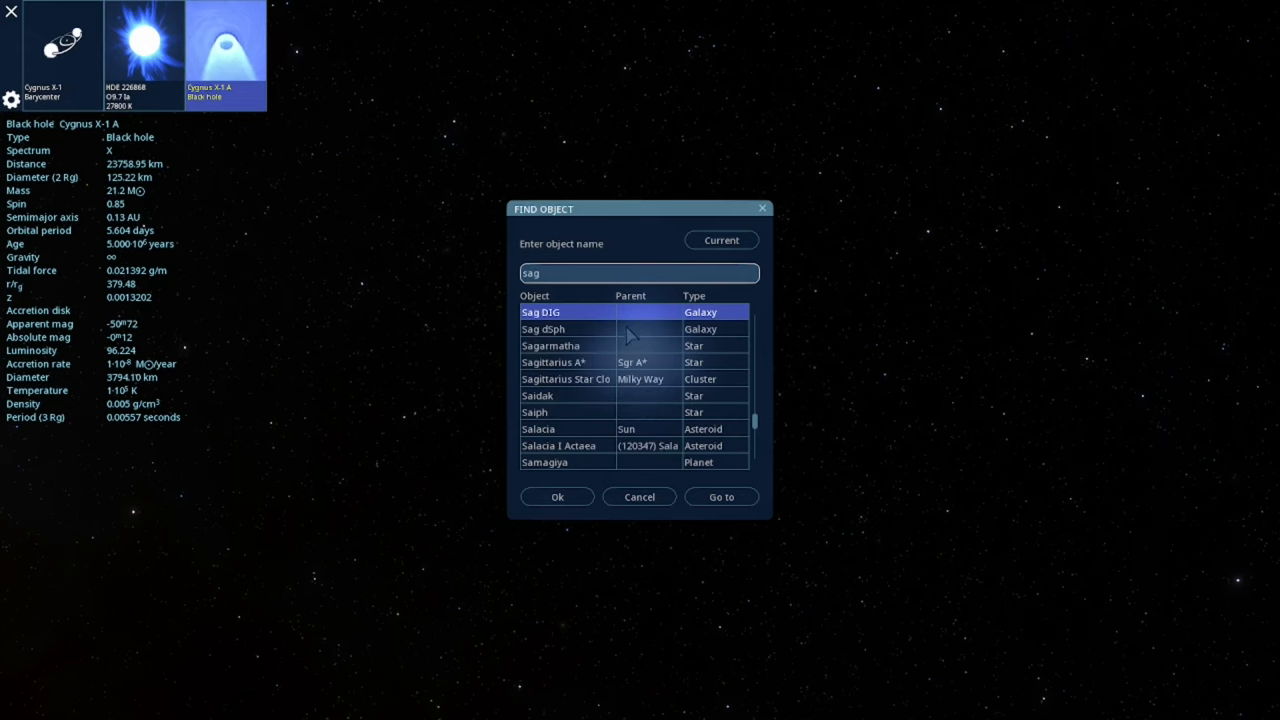
{"action": "left_click", "coordinate": [565, 362]}
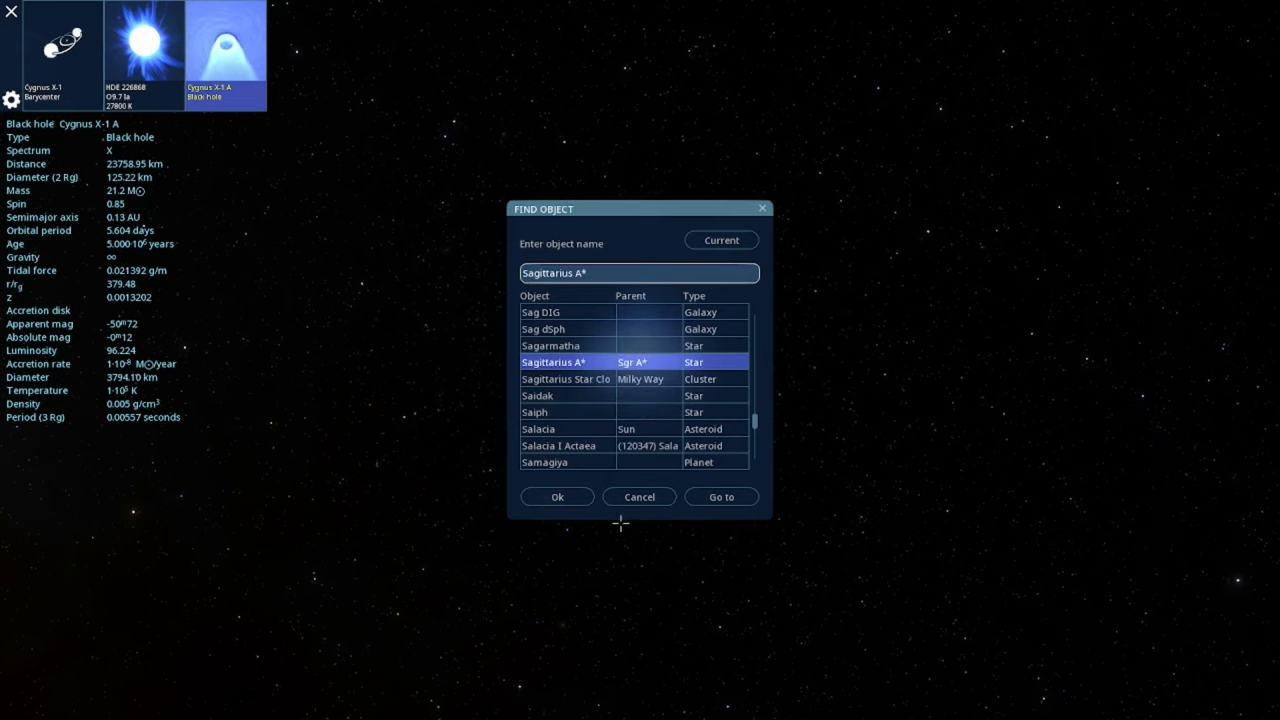
Go to Sagittarius A*, flying at 6.45 ly/sec past a dense star cluster
{"action": "left_click", "coordinate": [721, 496]}
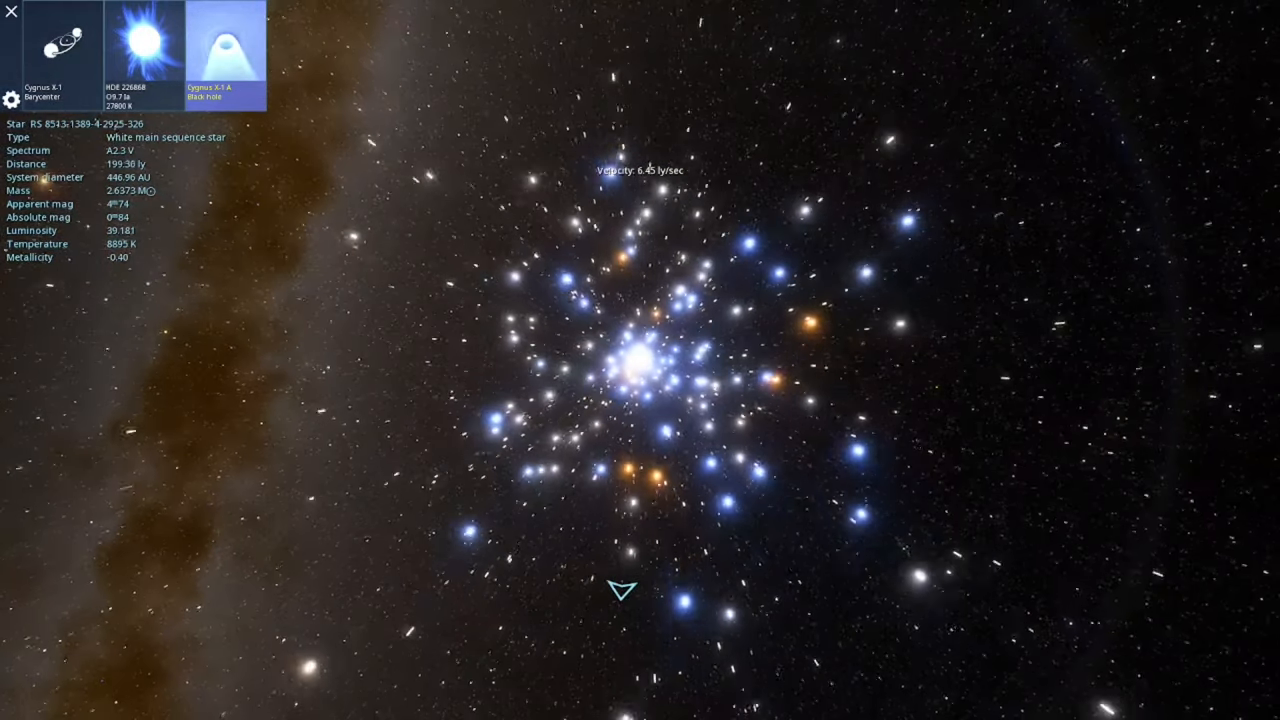
Select globular cluster RC 8513-11513 and fly into its dense core
{"action": "scroll", "scroll_direction": "down", "scroll_amount": 3}
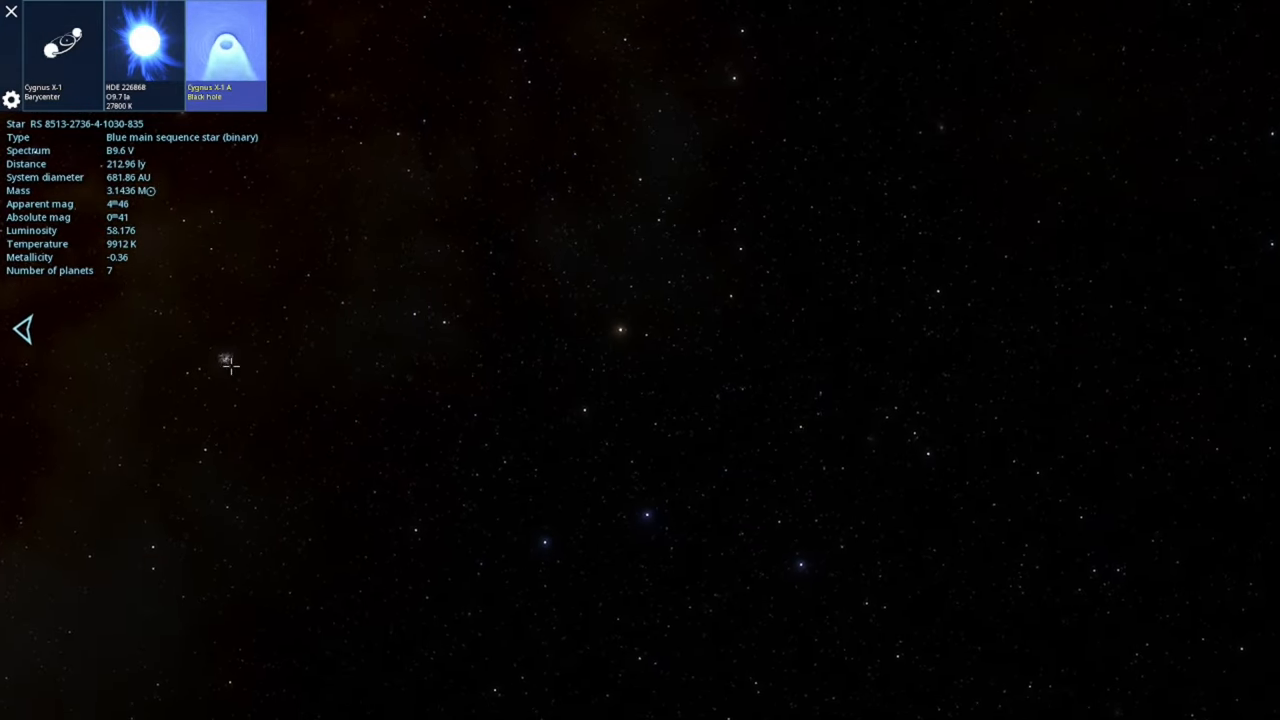
{"action": "left_click", "coordinate": [224, 364]}
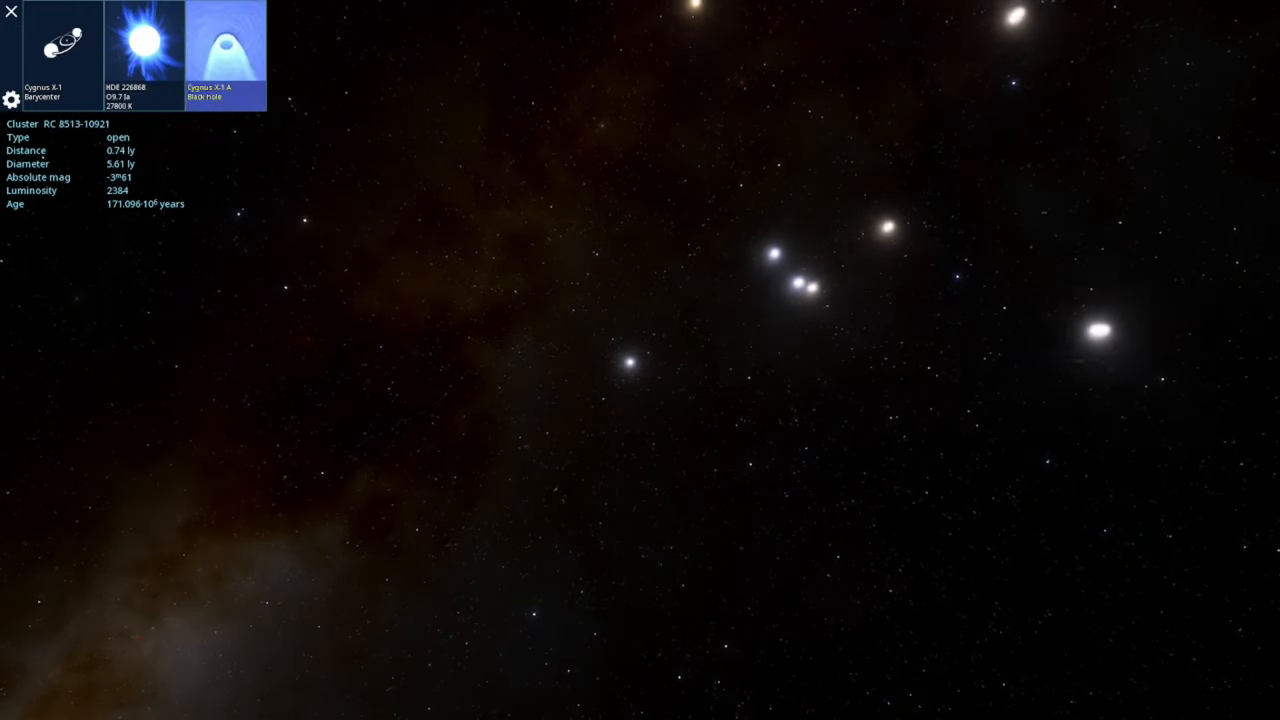
{"action": "left_click", "coordinate": [633, 364]}
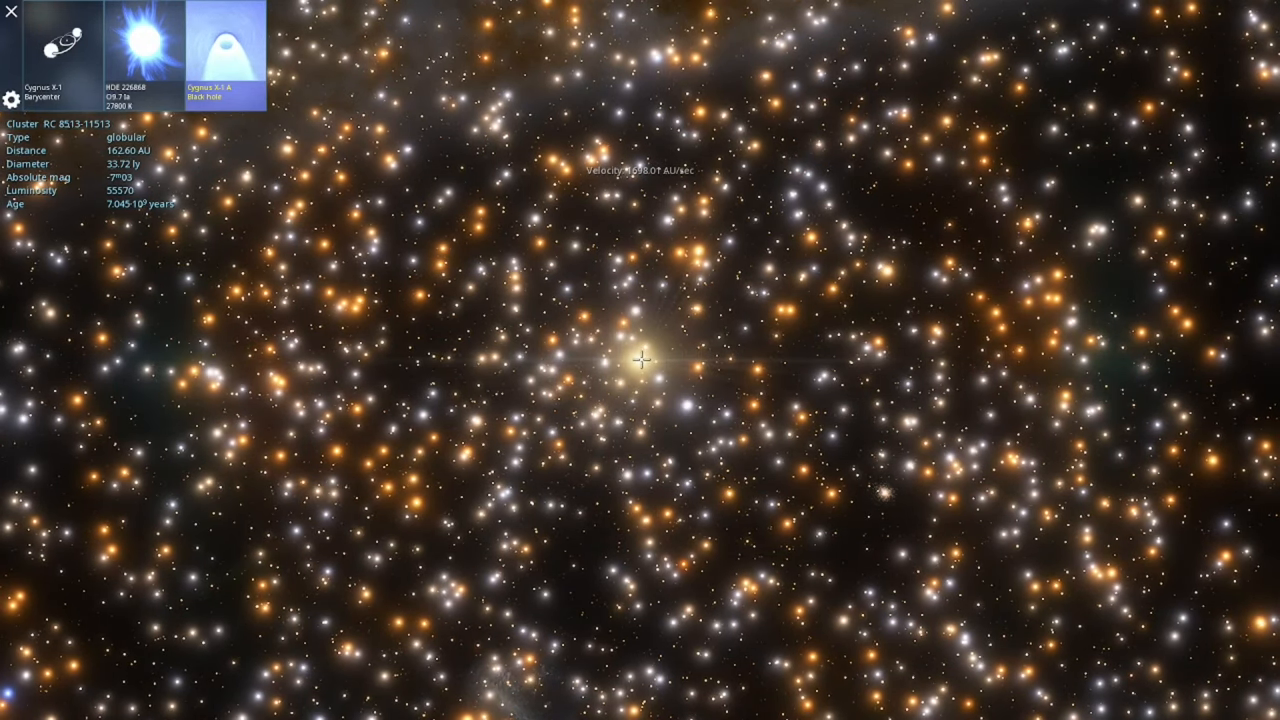
Leave the cluster and select diffuse nebula RN 8513-8646, about 4302 light-years away
{"action": "left_click", "coordinate": [639, 362]}
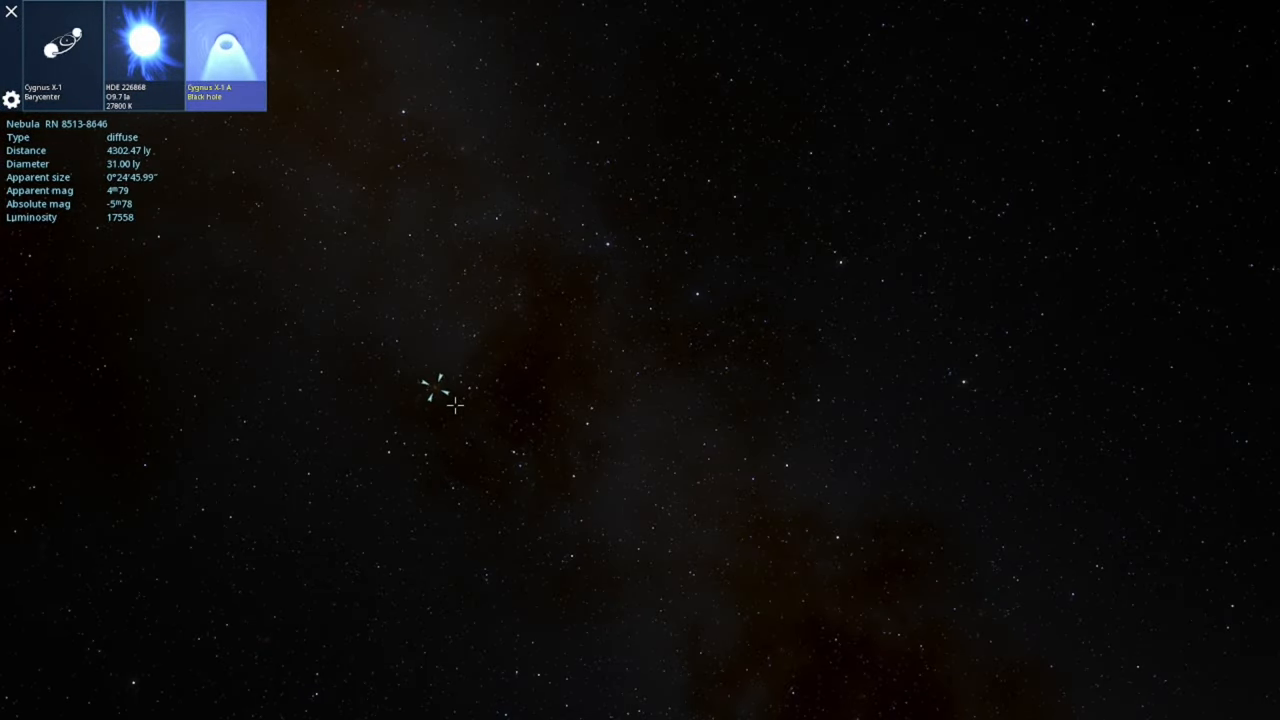
{"action": "left_click", "coordinate": [377, 467]}
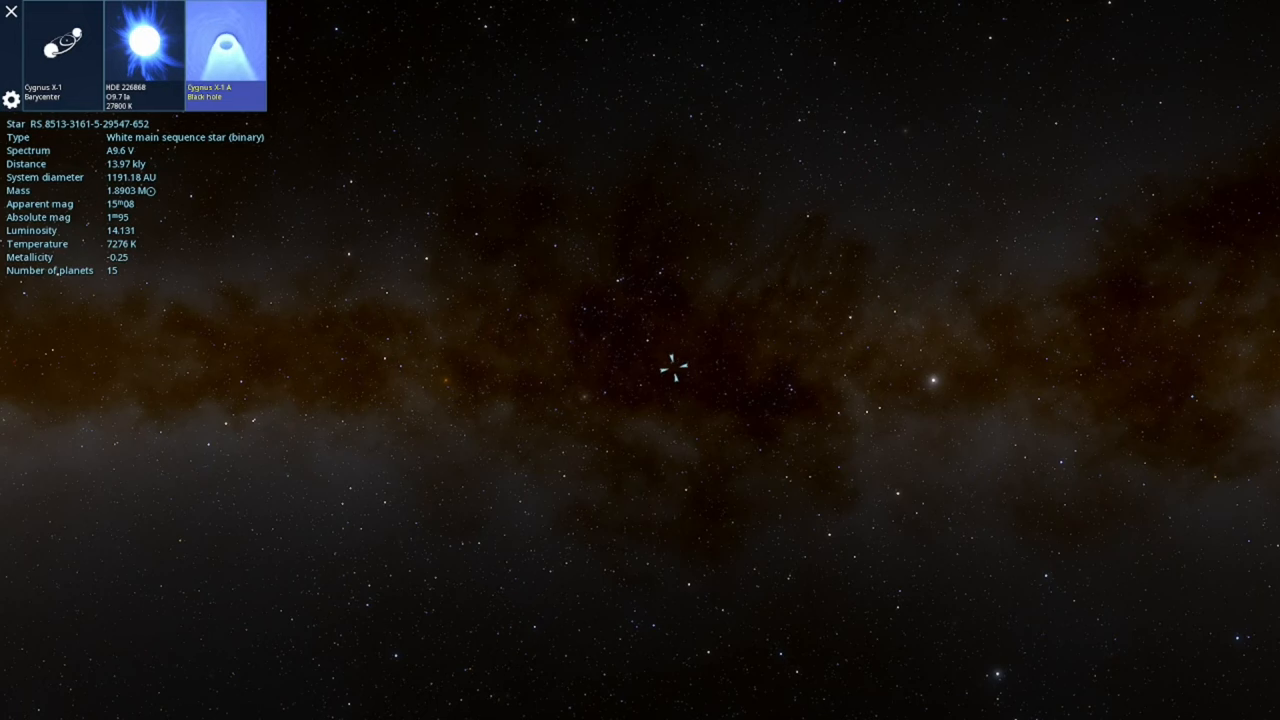
{"action": "mouse_move", "coordinate": [11, 16]}
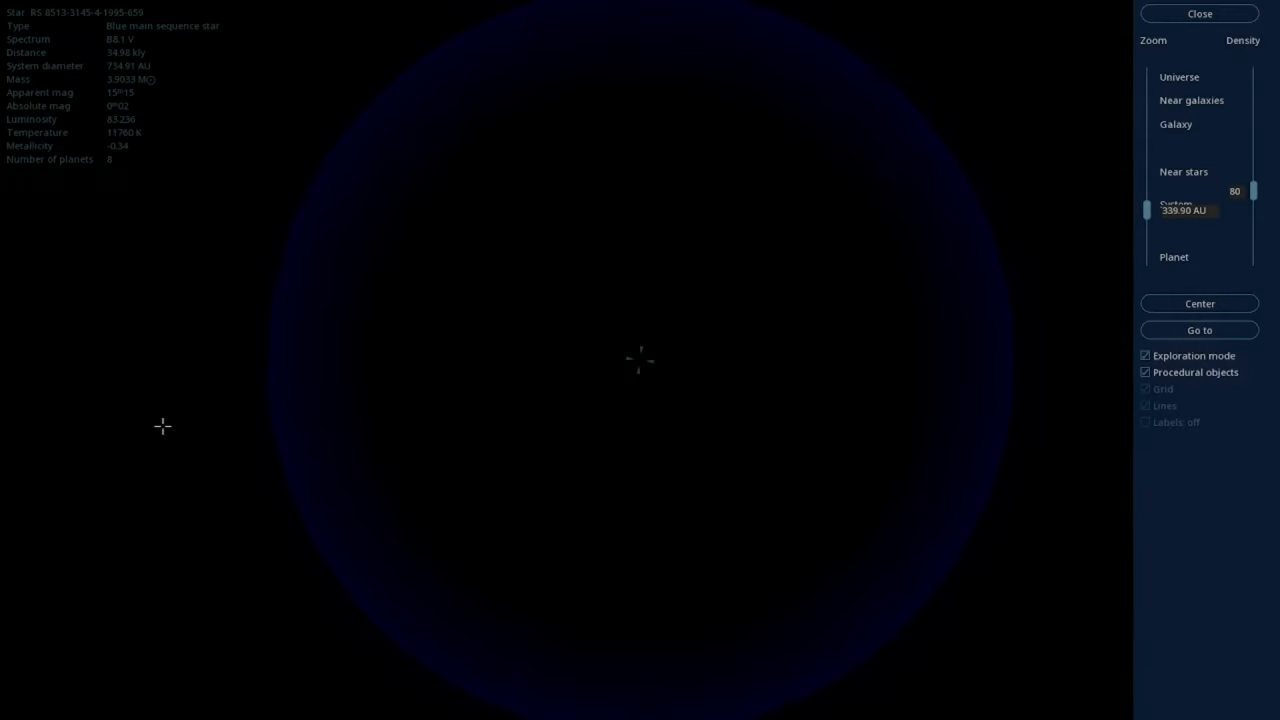
Close the galaxy map, select the blue binary star and fly to its system
{"action": "left_click", "coordinate": [1201, 13]}
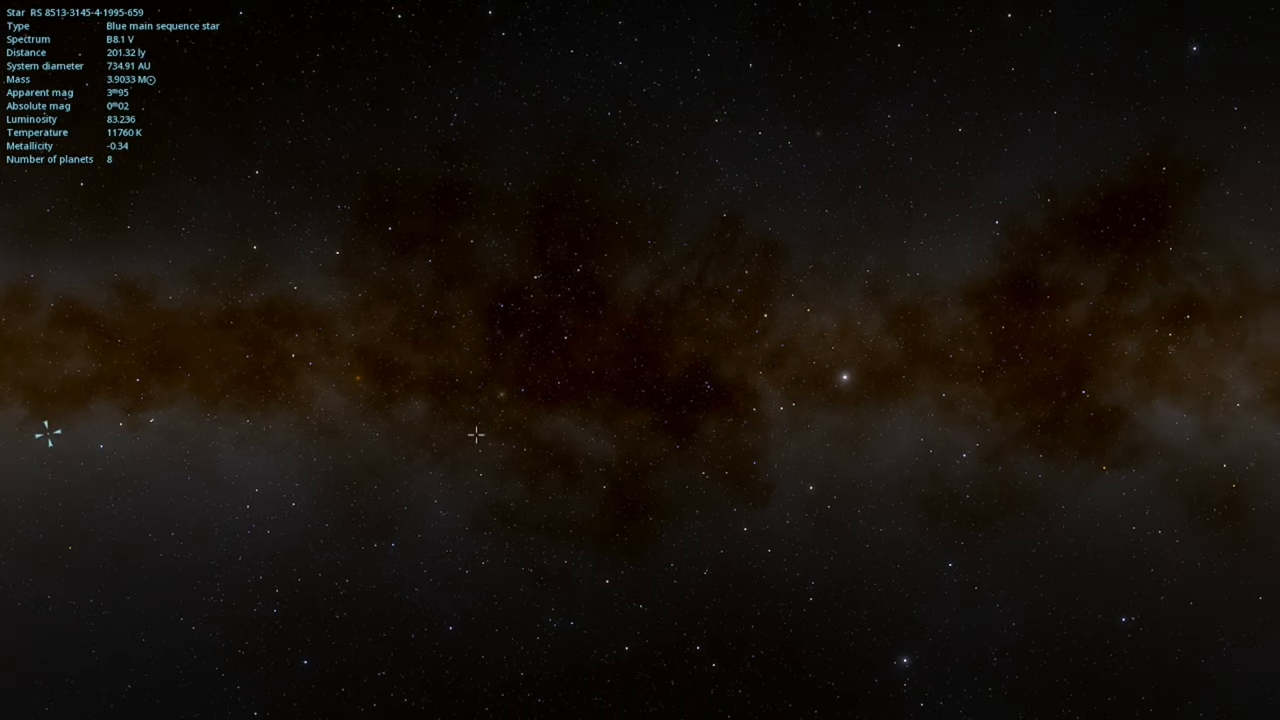
{"action": "left_click", "coordinate": [361, 388]}
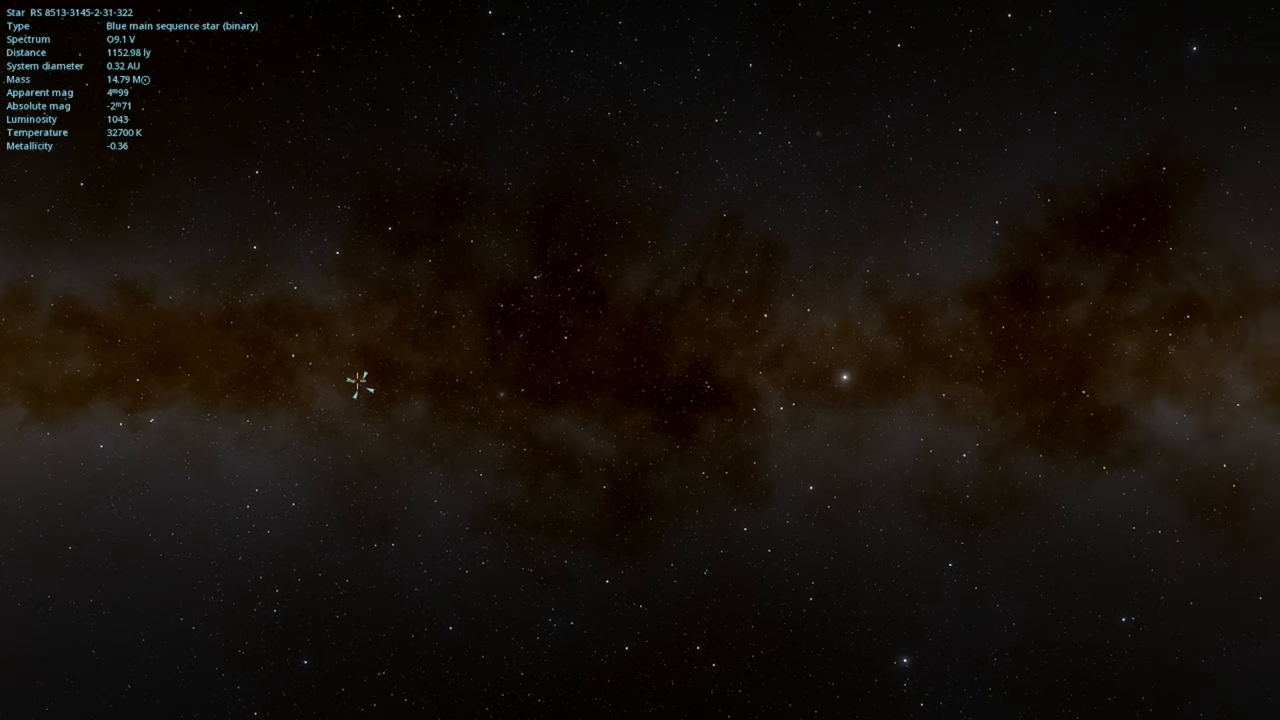
{"action": "left_click", "coordinate": [297, 364]}
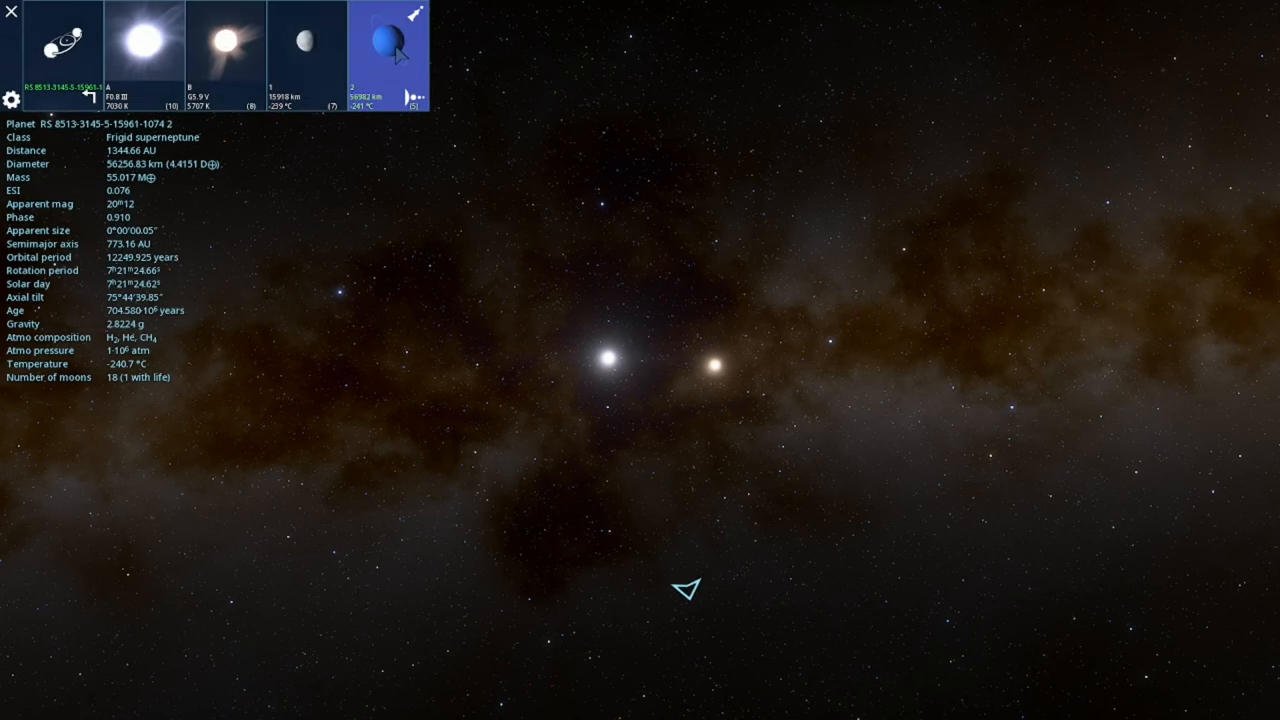
{"action": "left_click", "coordinate": [319, 40]}
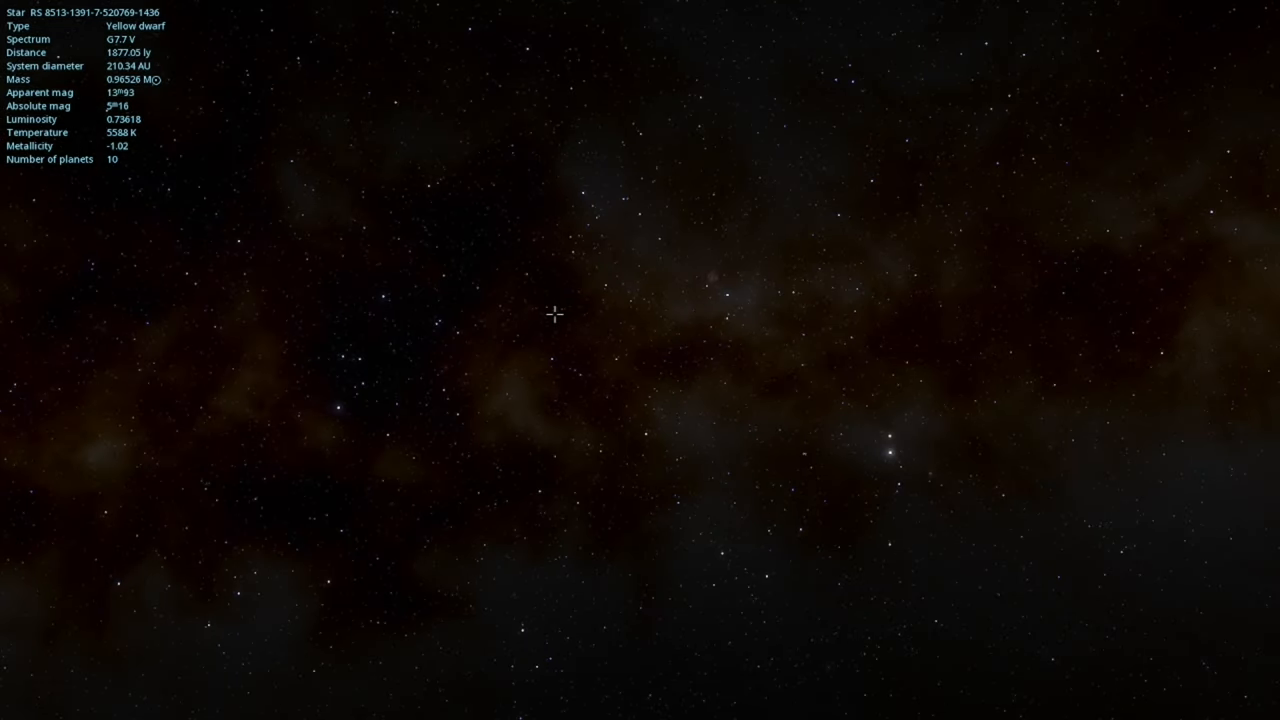
{"action": "left_click", "coordinate": [432, 328]}
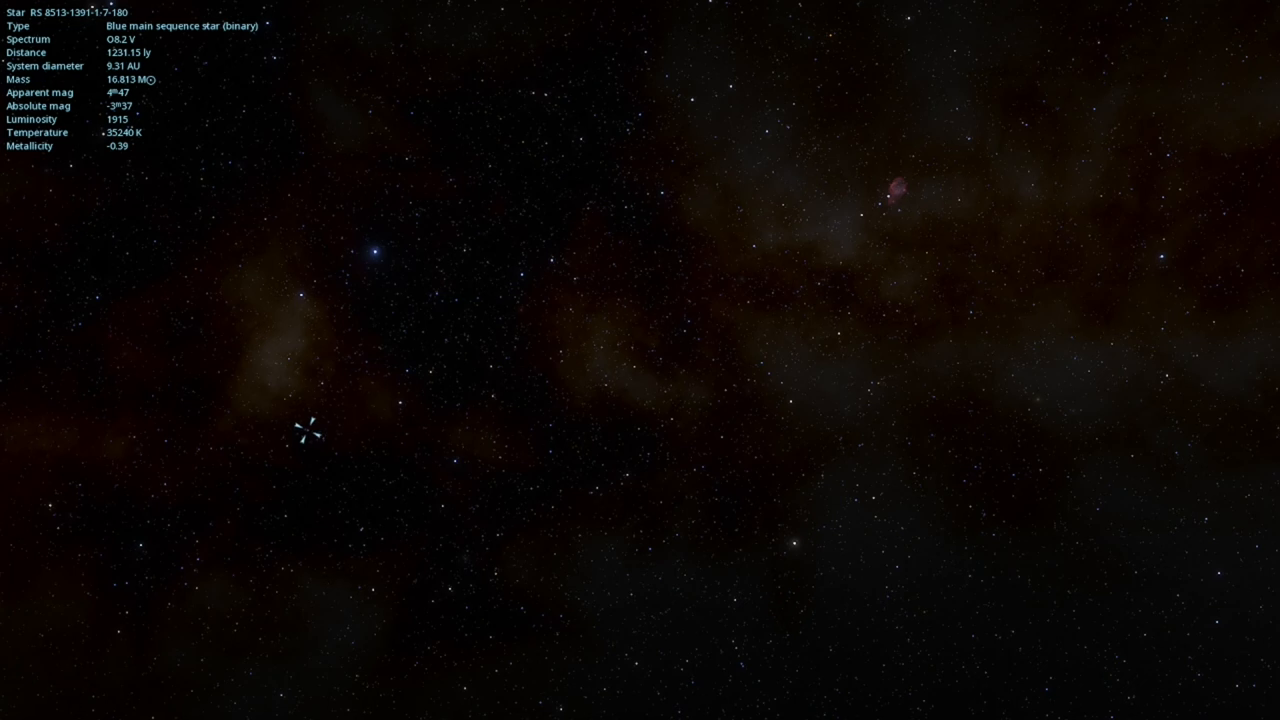
{"action": "left_click_drag", "start_coordinate": [305, 435], "coordinate": [485, 470]}
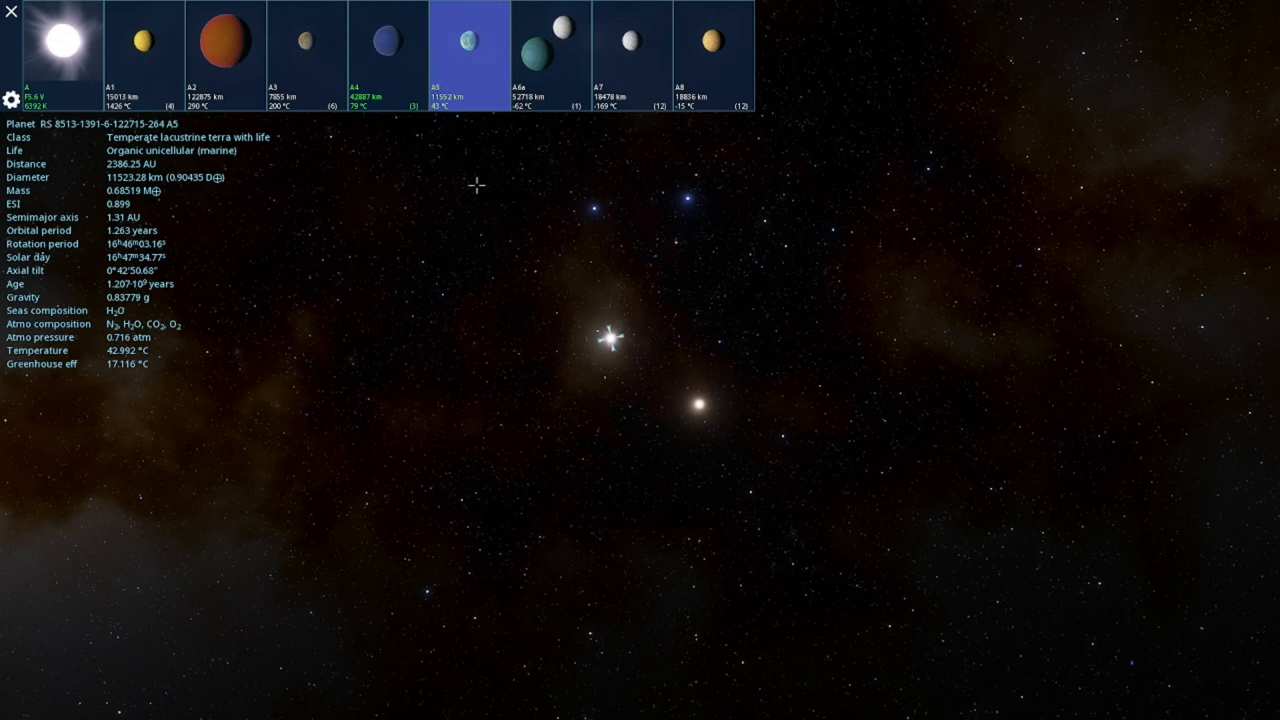
{"action": "left_click", "coordinate": [382, 40]}
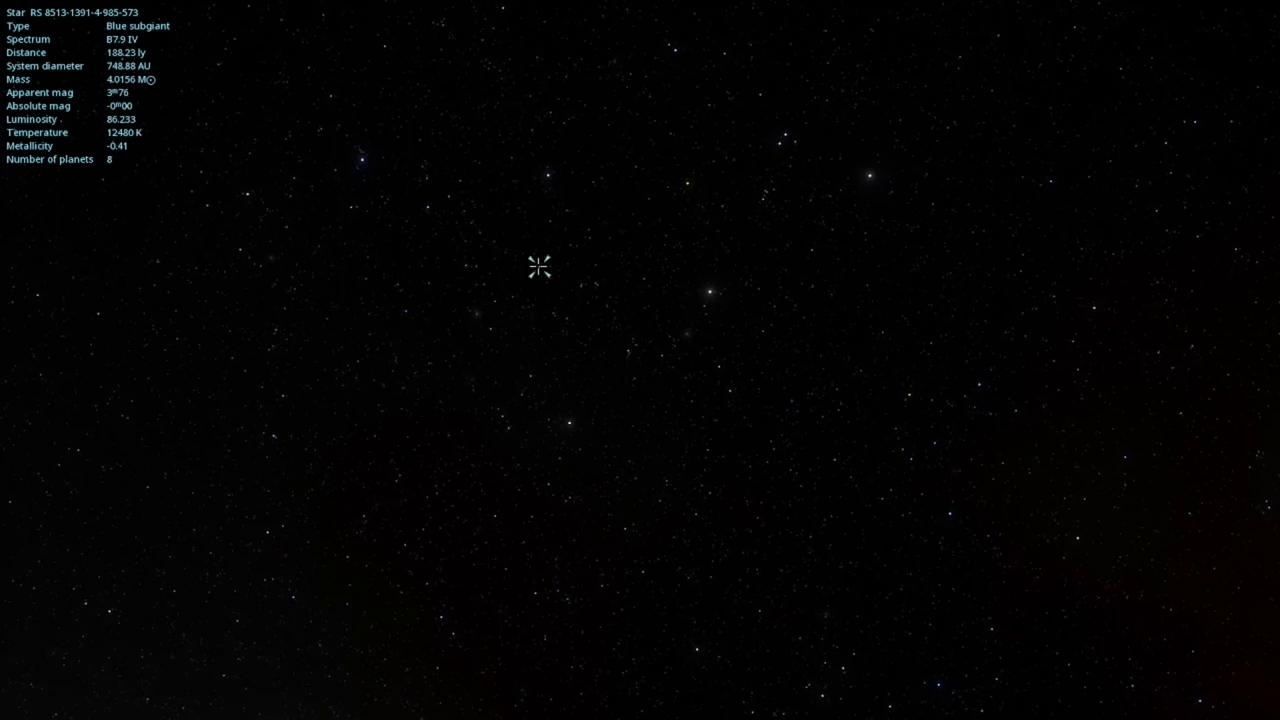
{"action": "left_click", "coordinate": [554, 172]}
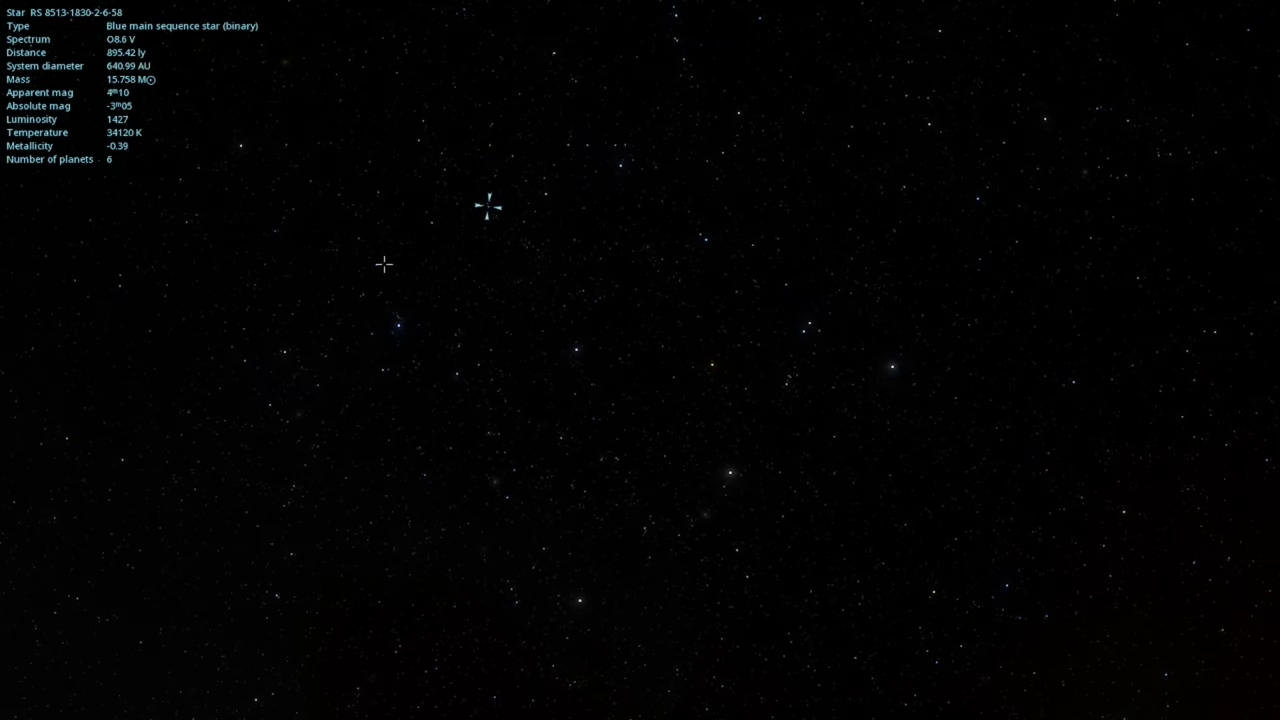
{"action": "left_click", "coordinate": [385, 268]}
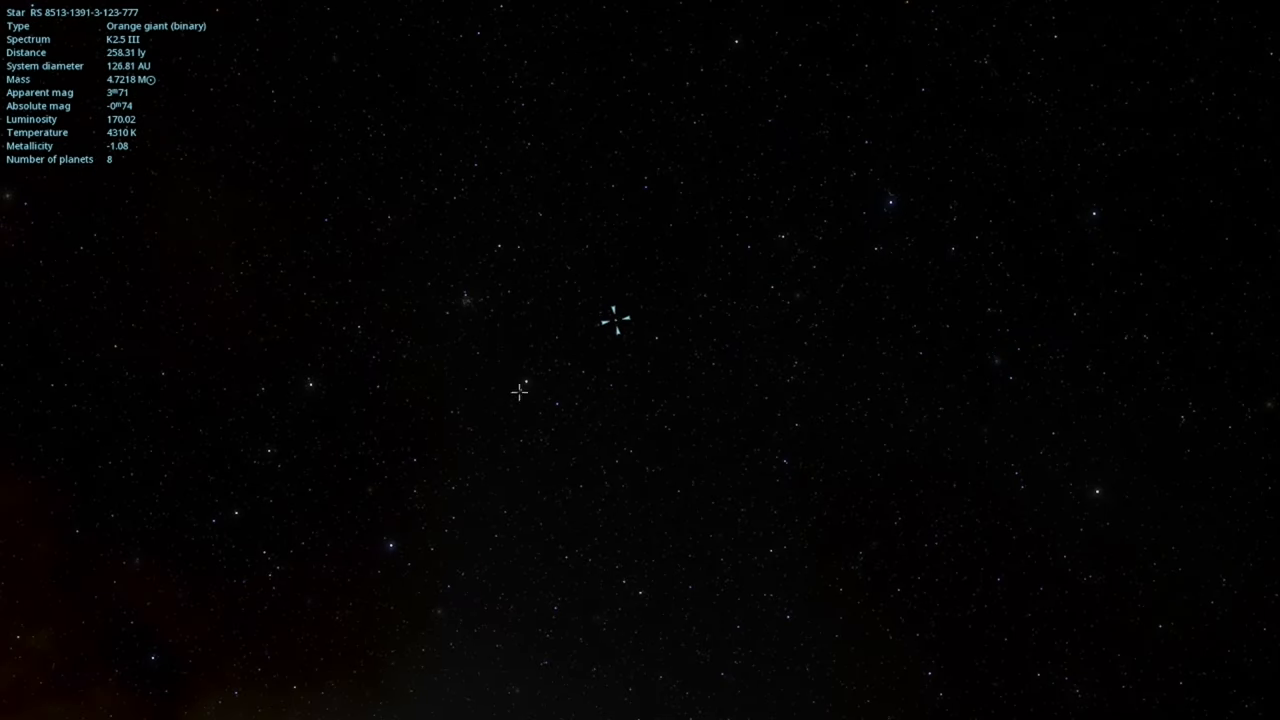
{"action": "left_click", "coordinate": [382, 364]}
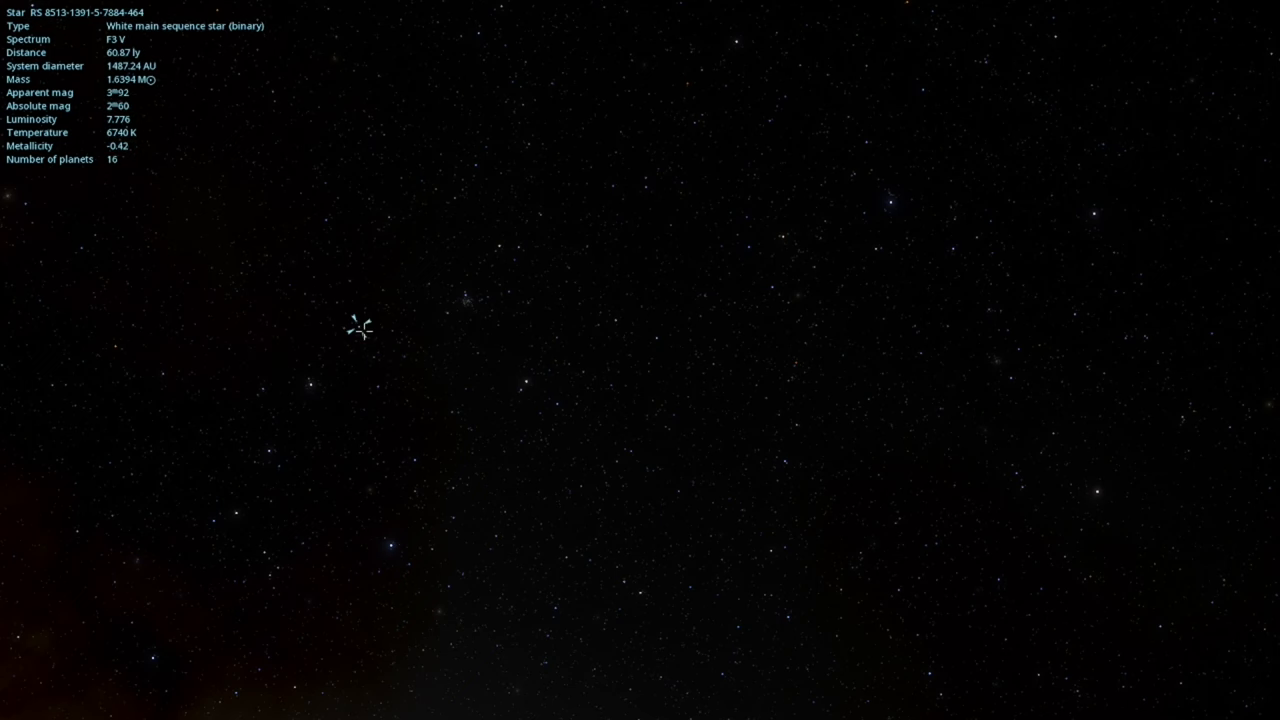
{"action": "left_click", "coordinate": [190, 332]}
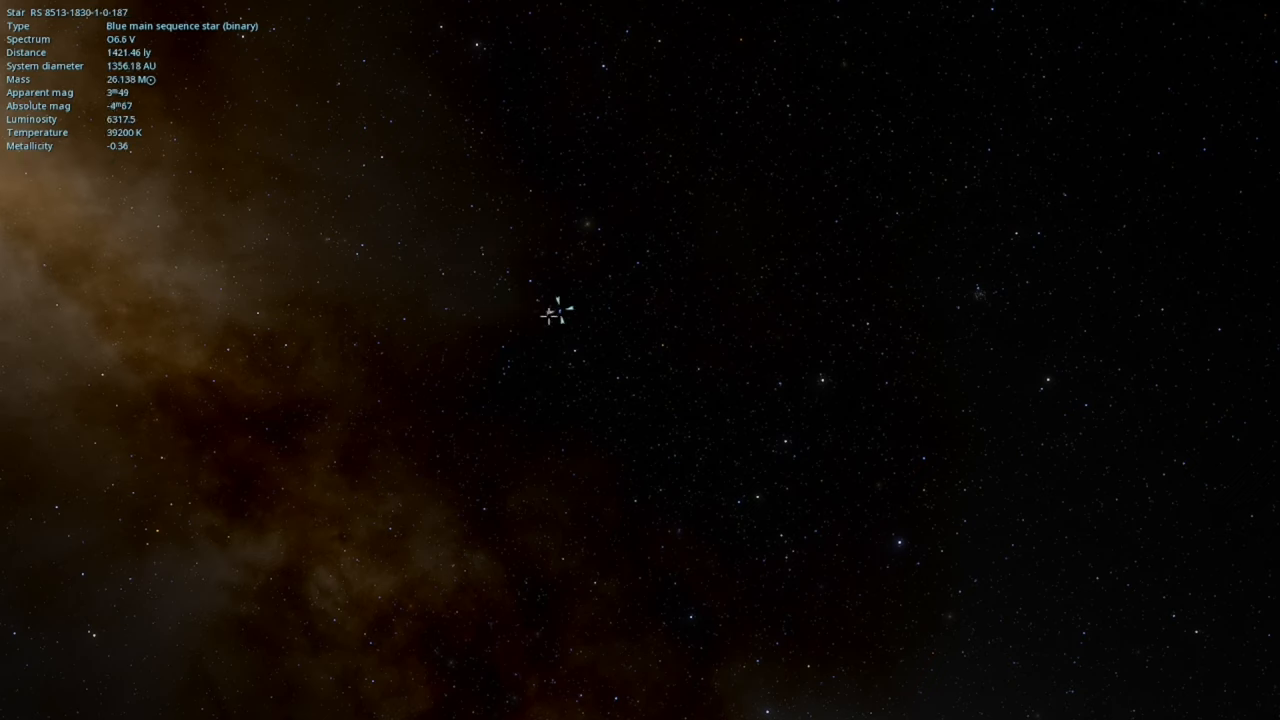
{"action": "left_click", "coordinate": [329, 265]}
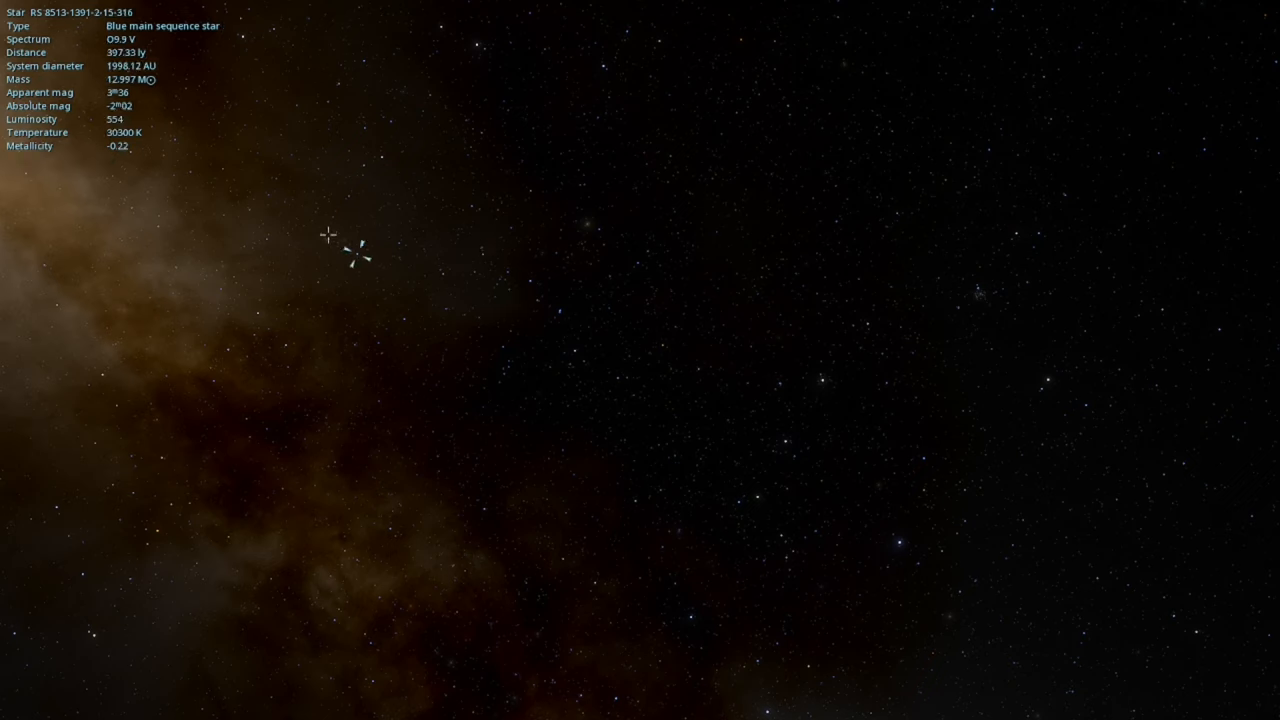
{"action": "left_click", "coordinate": [406, 160]}
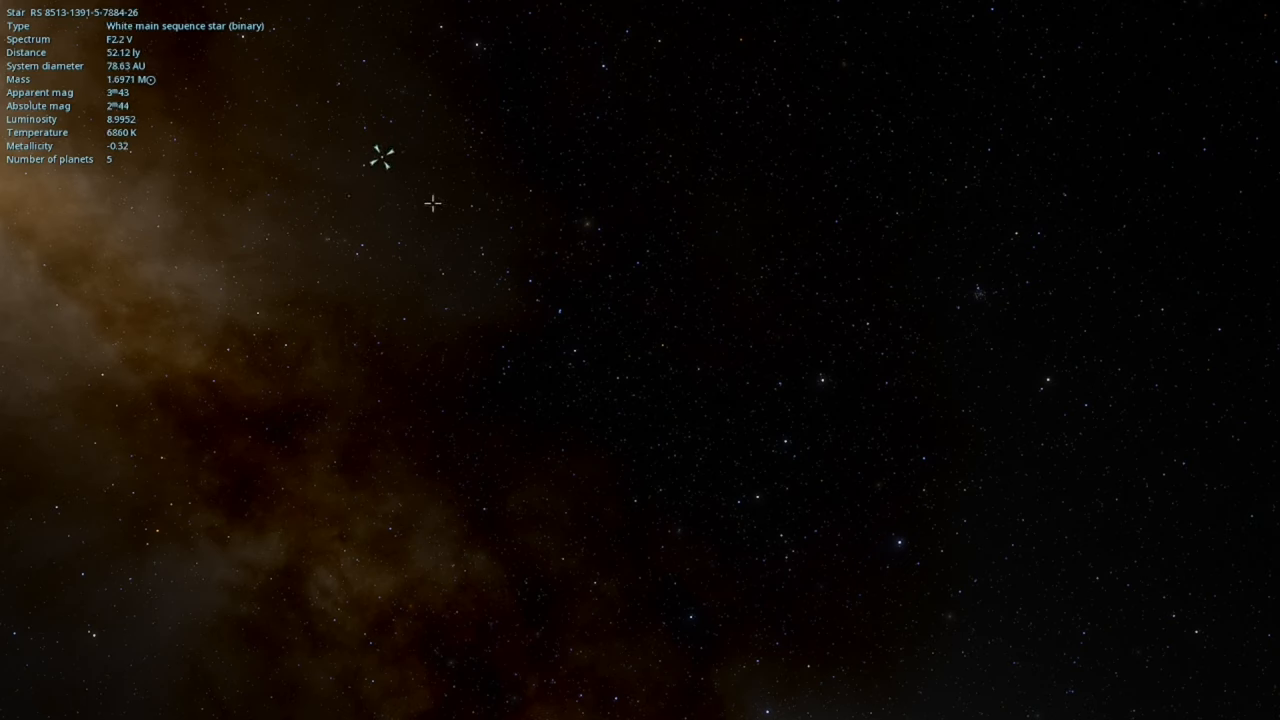
{"action": "left_click", "coordinate": [404, 256]}
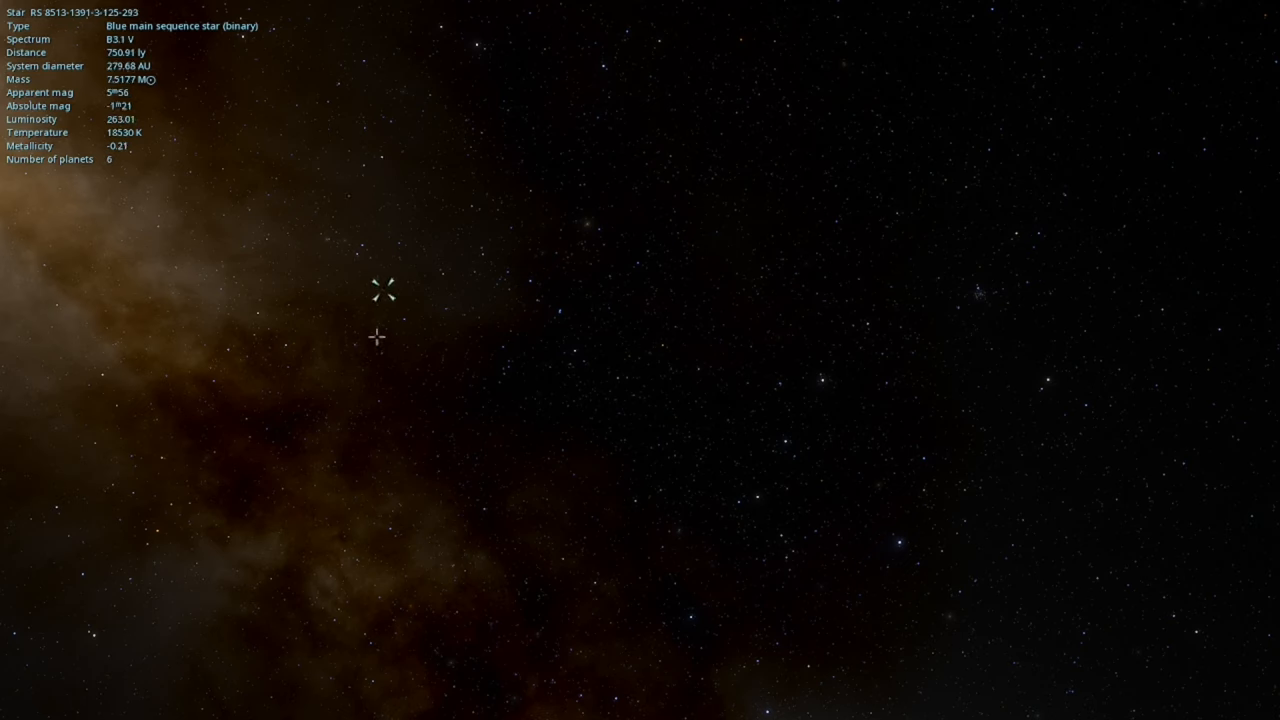
{"action": "left_click", "coordinate": [404, 322]}
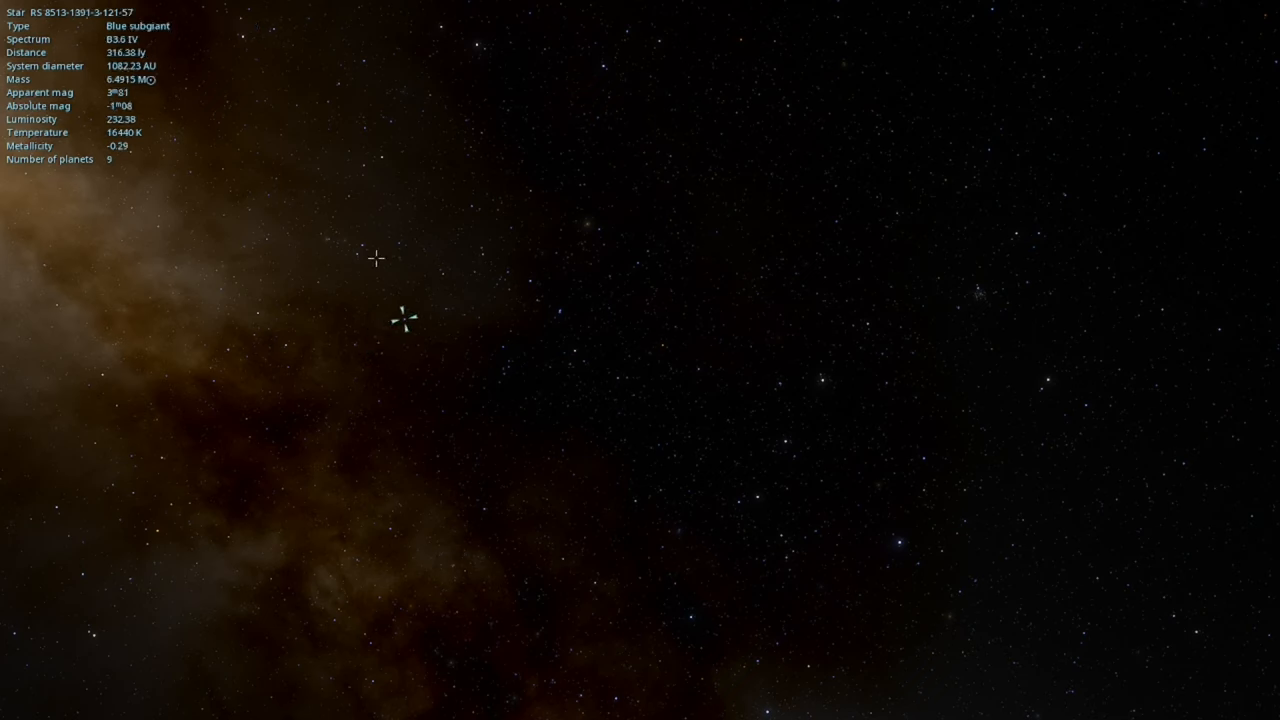
{"action": "left_click", "coordinate": [408, 248]}
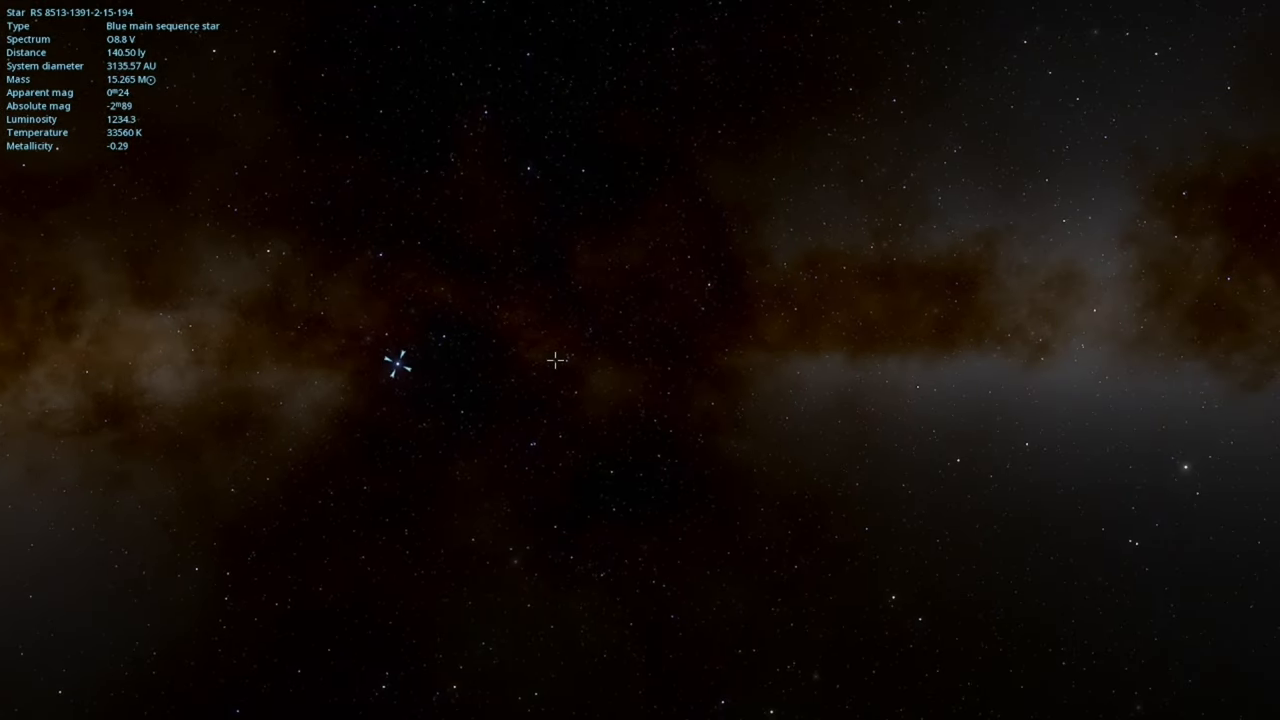
{"action": "left_click", "coordinate": [555, 362]}
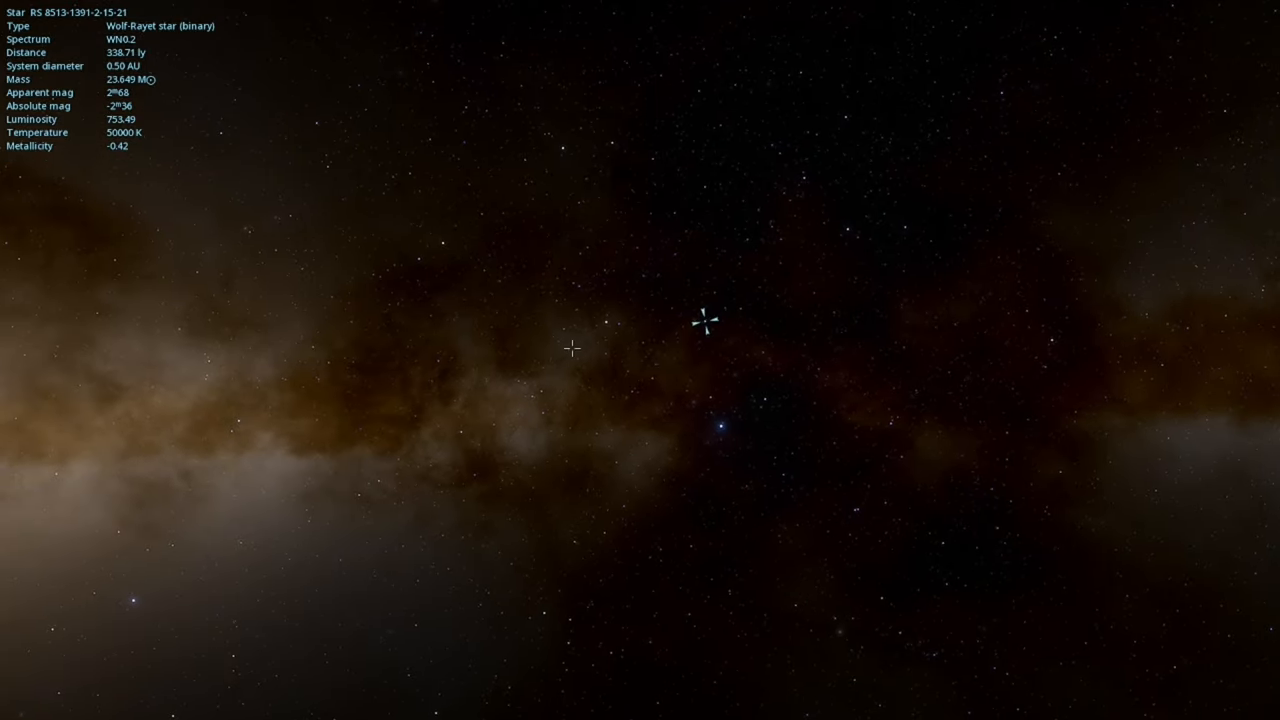
{"action": "left_click", "coordinate": [445, 241]}
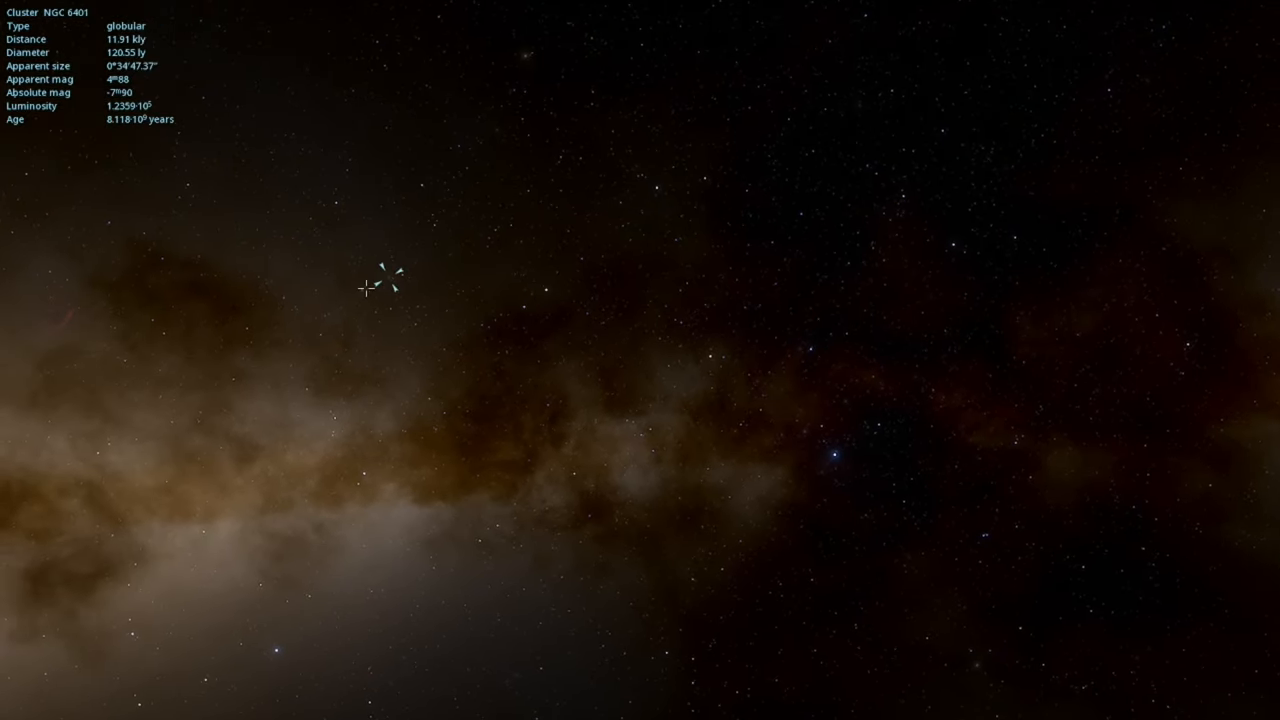
{"action": "left_click", "coordinate": [160, 248]}
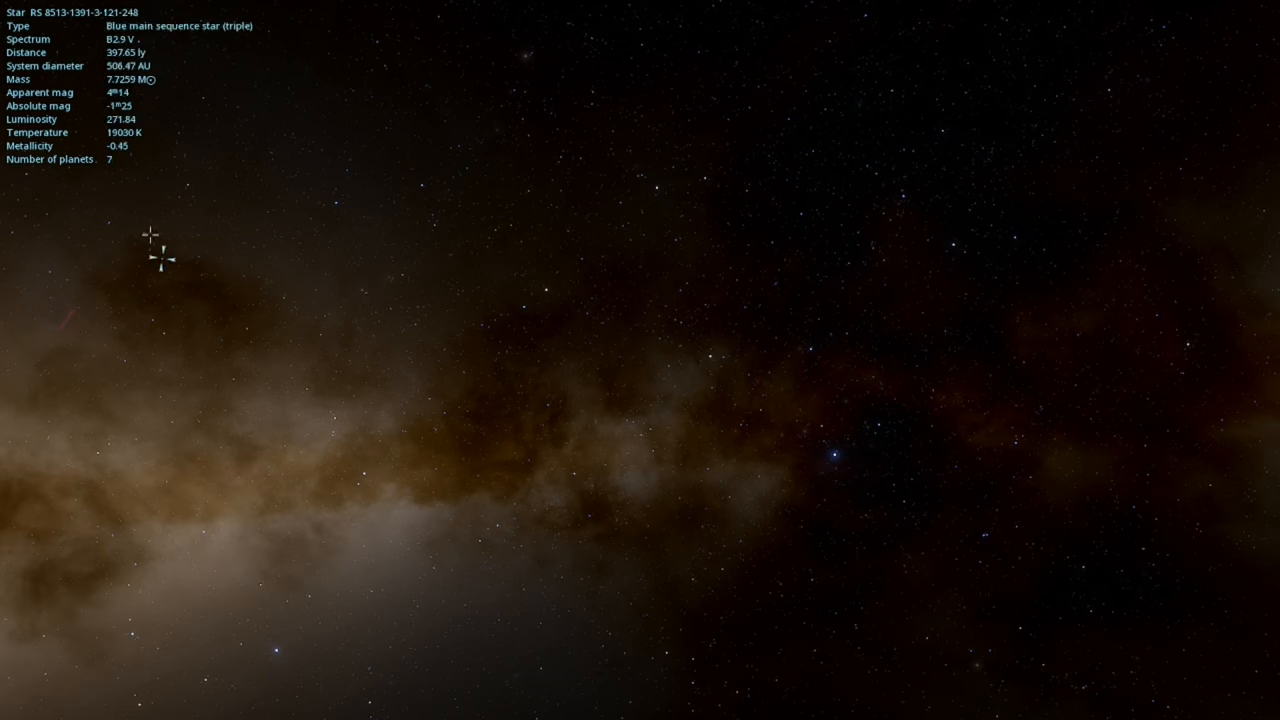